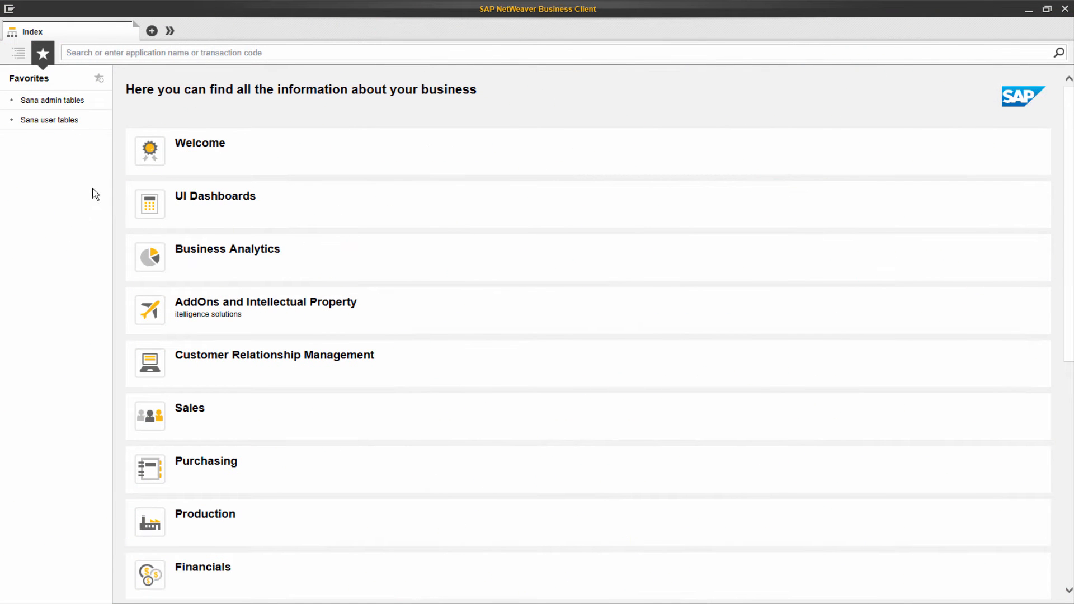
# Run transaction V/76 to show the Materials: Product Hierarchies overview.
pyautogui.write('v')
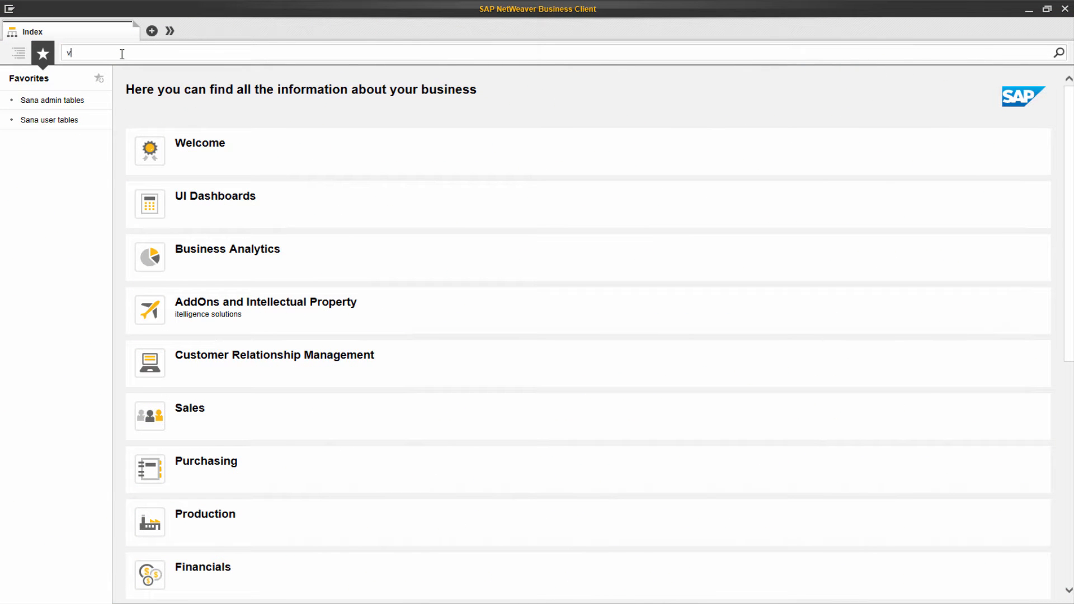
pyautogui.write('/76')
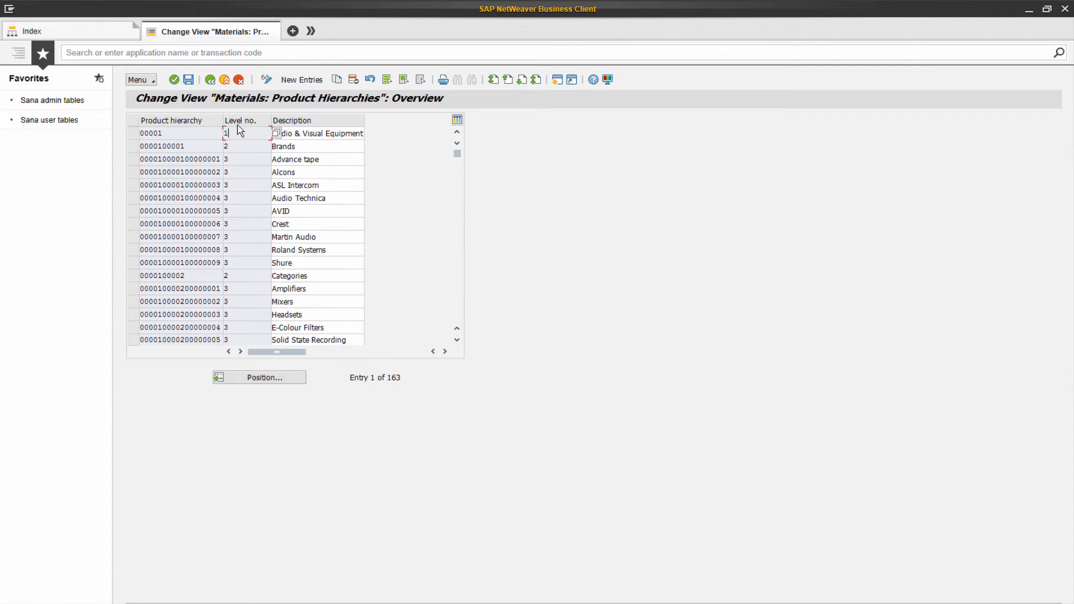
pyautogui.moveTo(248, 136)
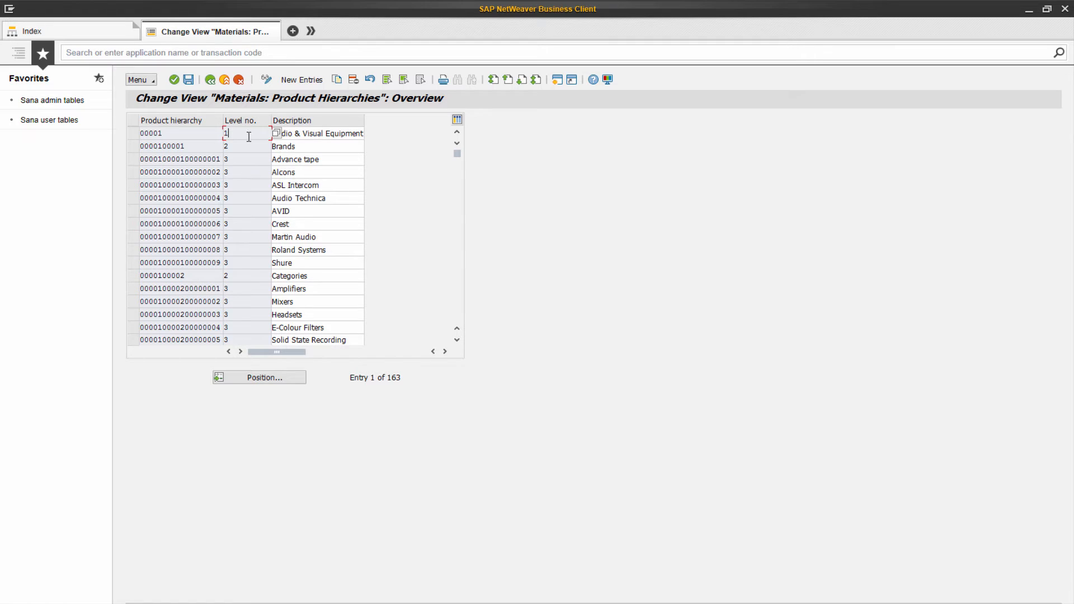
pyautogui.moveTo(241, 154)
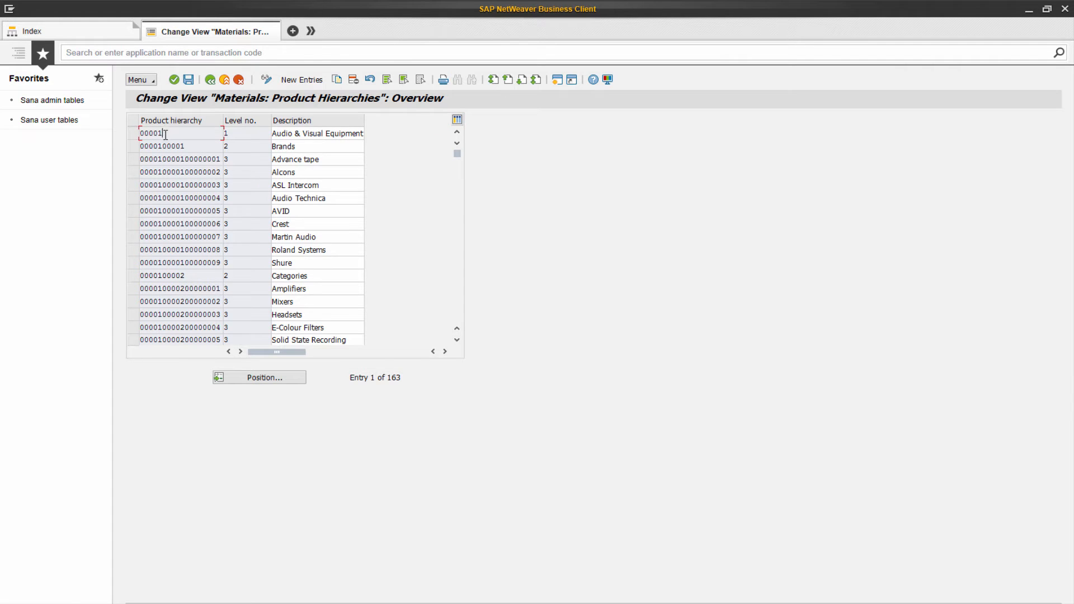
# Scroll past the Advance tape entry and mark the top-level Electronics hierarchy row.
pyautogui.click(181, 158)
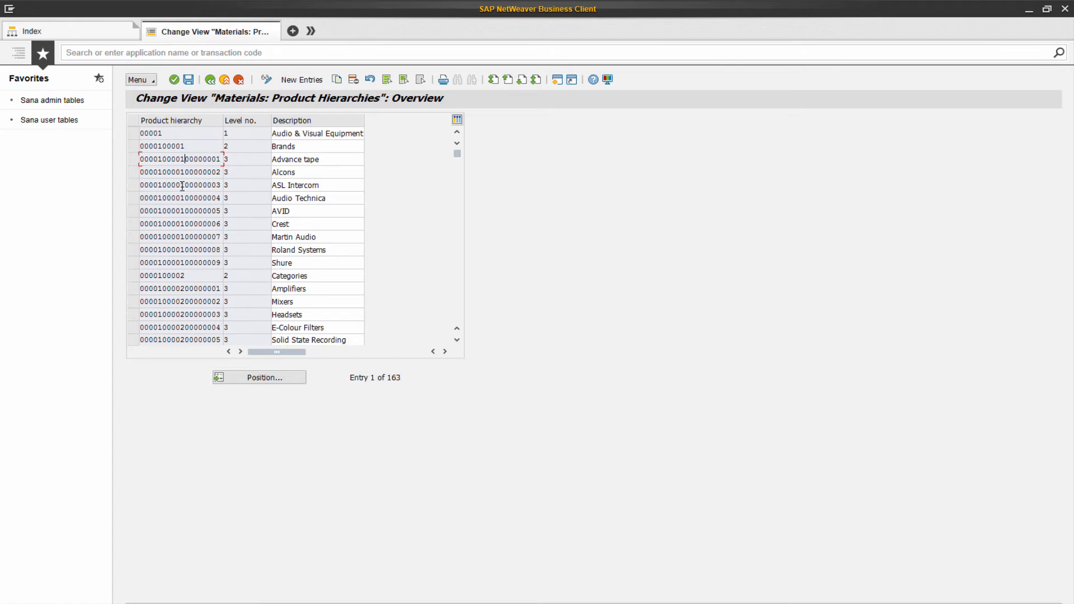
pyautogui.scroll(-3)
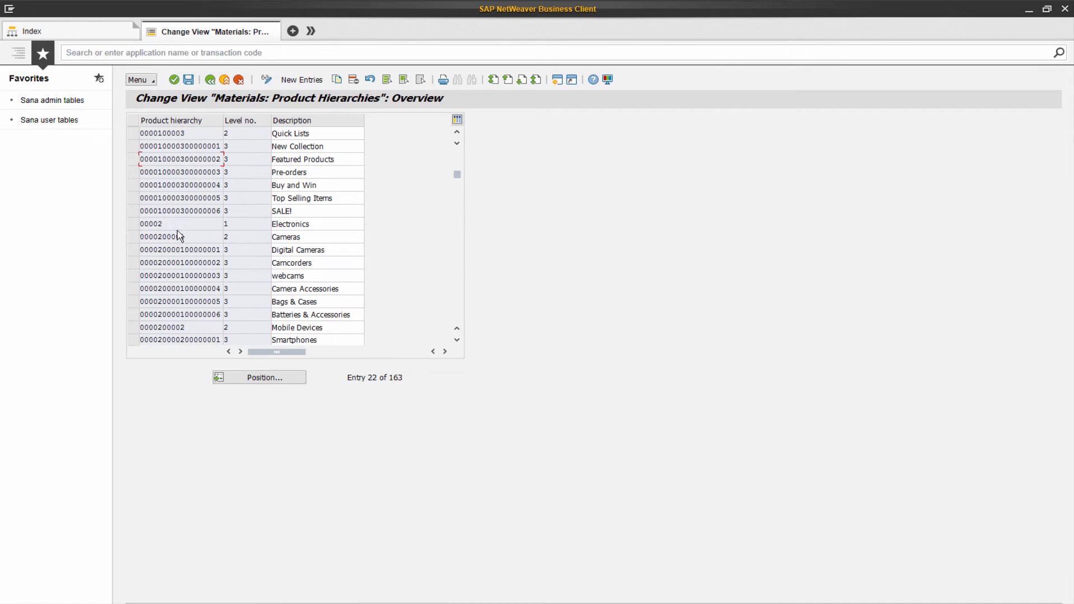
pyautogui.click(150, 224)
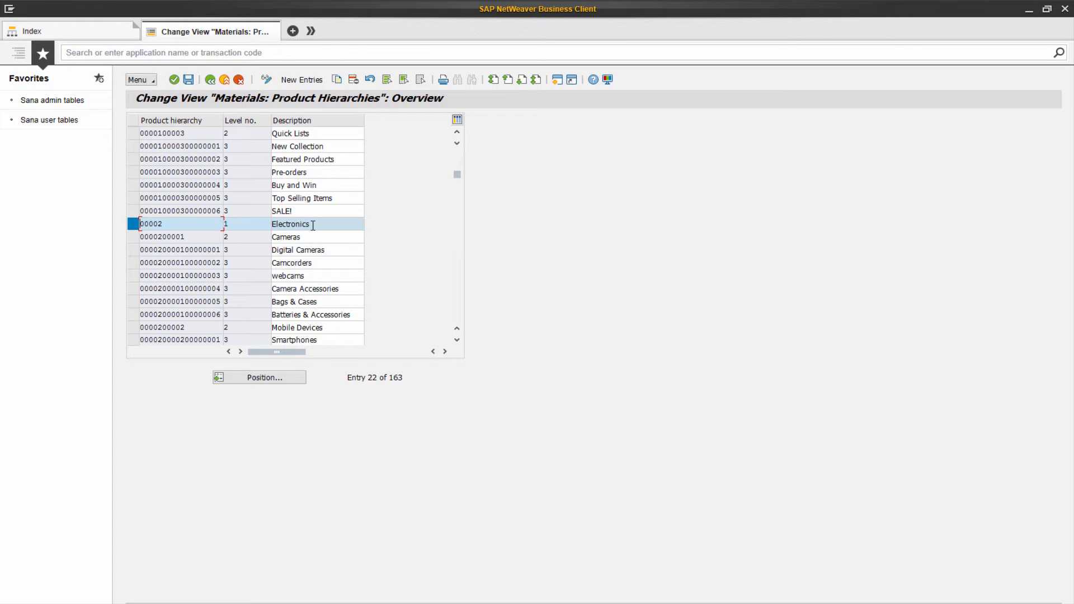
pyautogui.moveTo(136, 328)
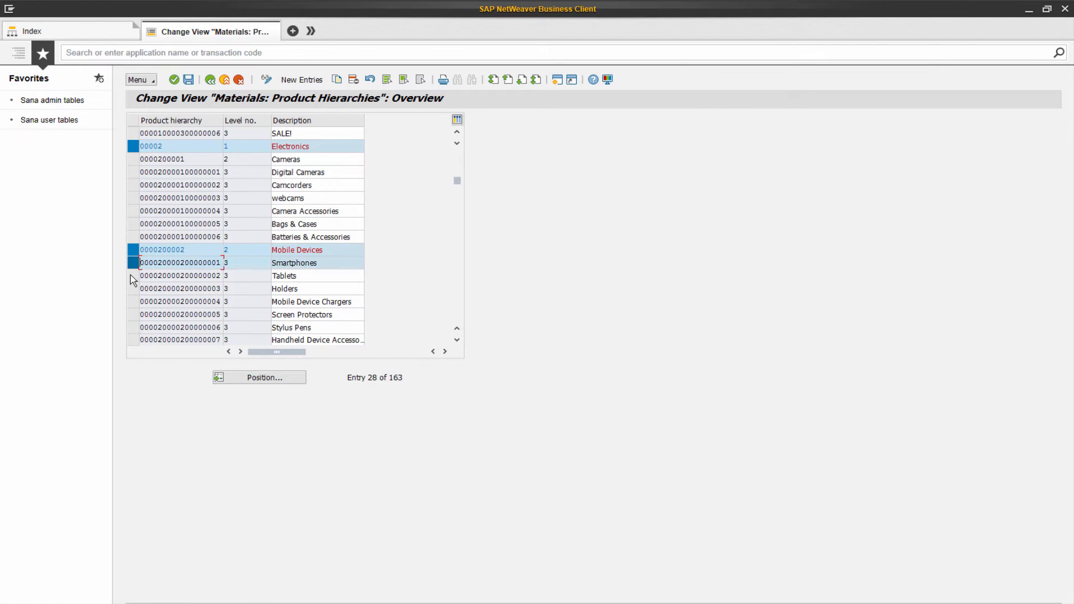
# Trace the branch down to Tablets via the level cells, then leave only Electronics marked.
pyautogui.click(181, 275)
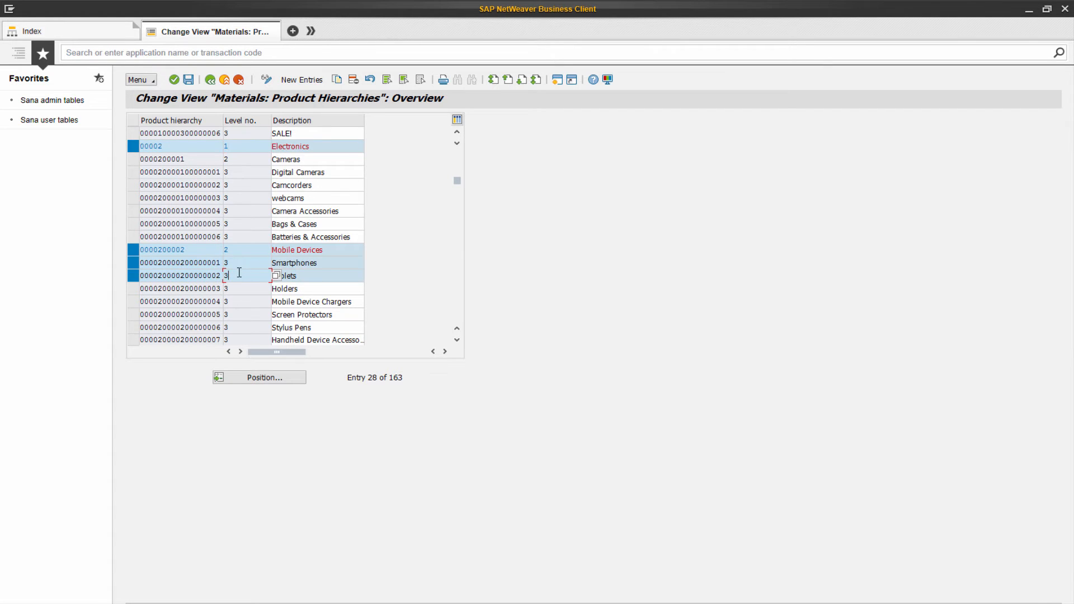
pyautogui.click(151, 146)
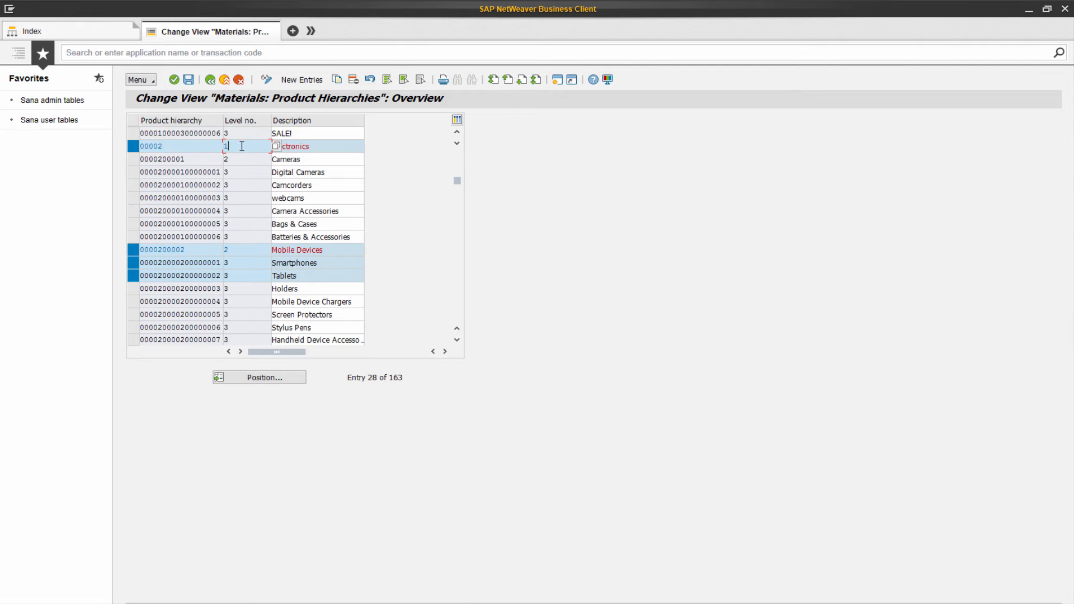
pyautogui.click(163, 249)
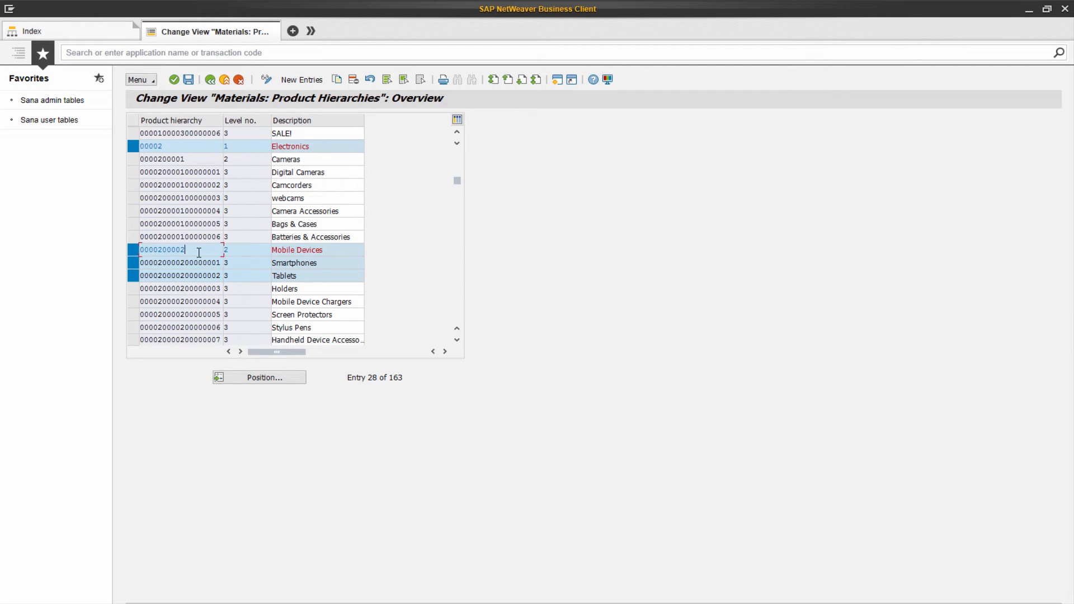
pyautogui.moveTo(243, 251)
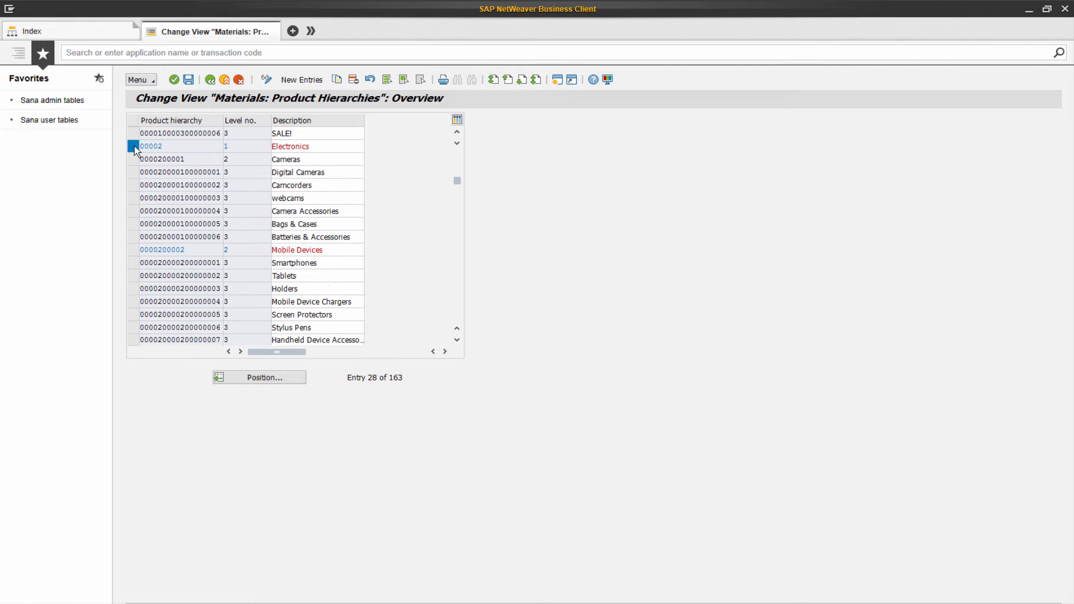
pyautogui.click(138, 79)
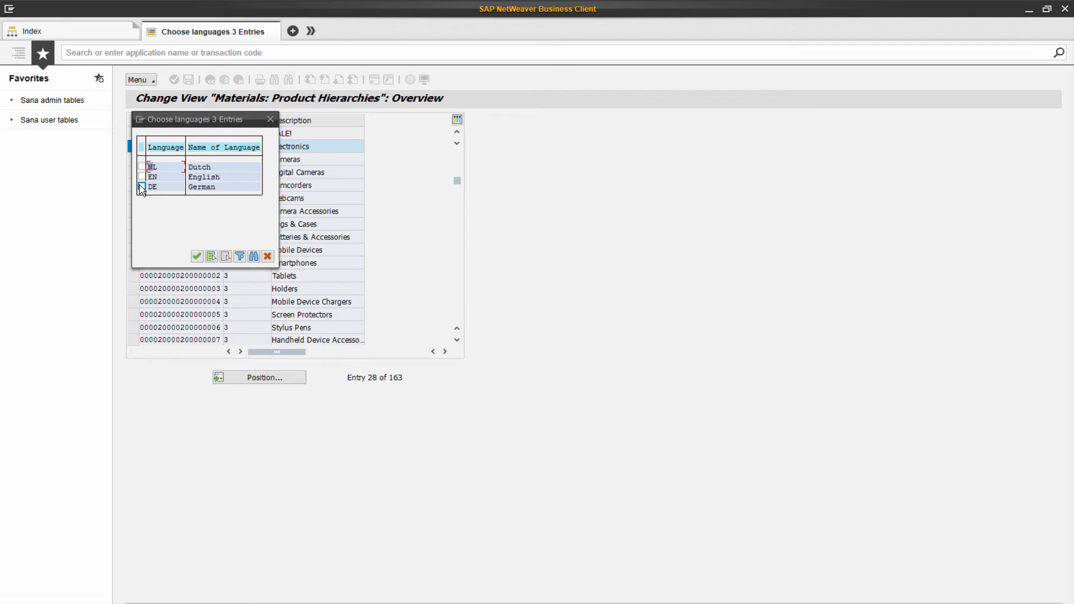
# View the German descriptions of Electronics, confirm them and start a new MM02 session.
pyautogui.click(197, 255)
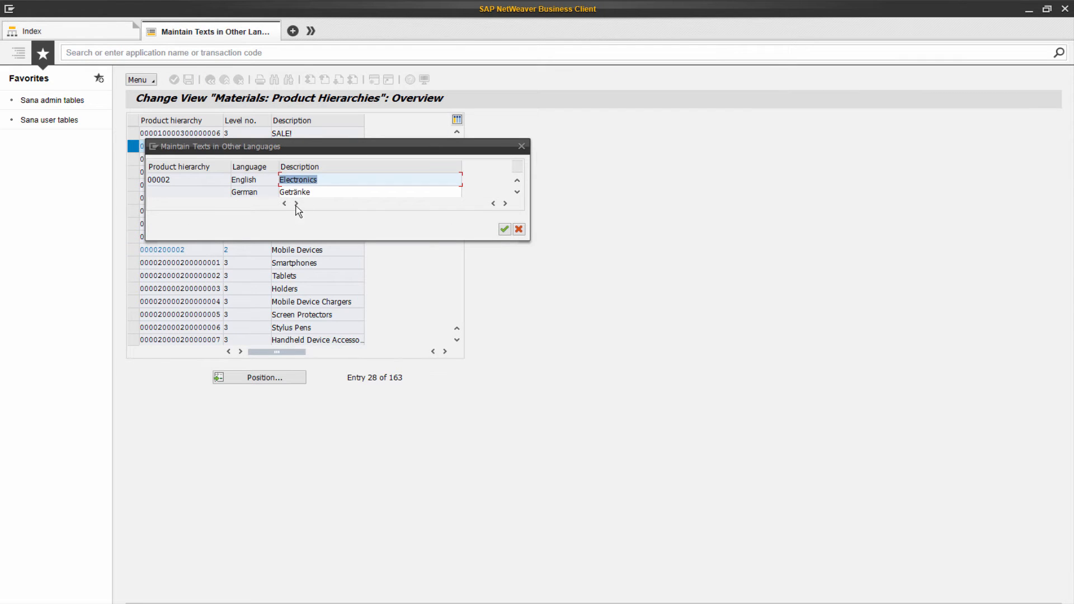
pyautogui.click(504, 228)
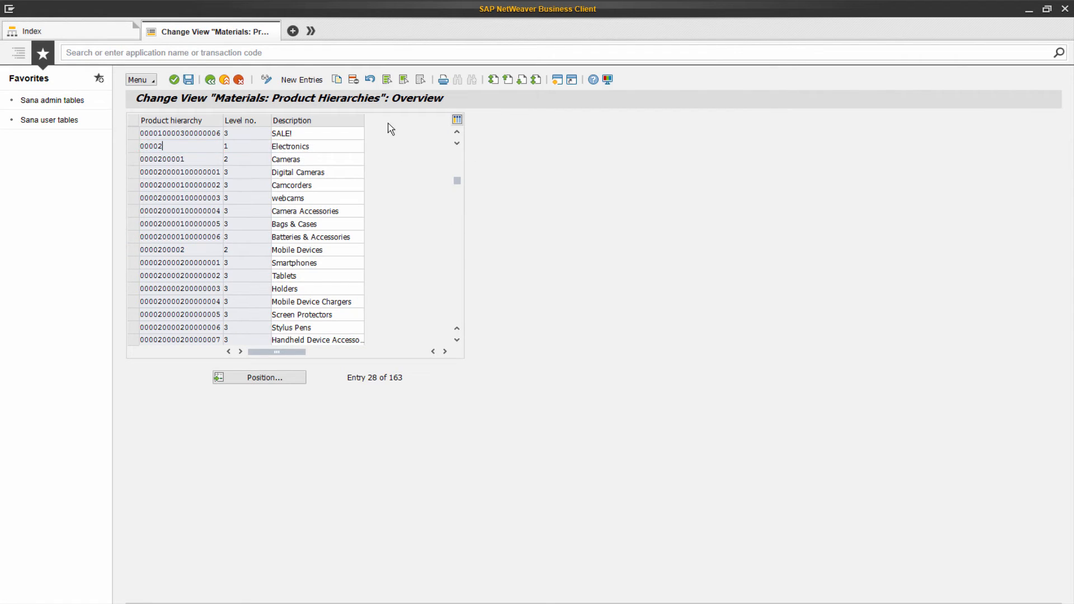
pyautogui.click(350, 52)
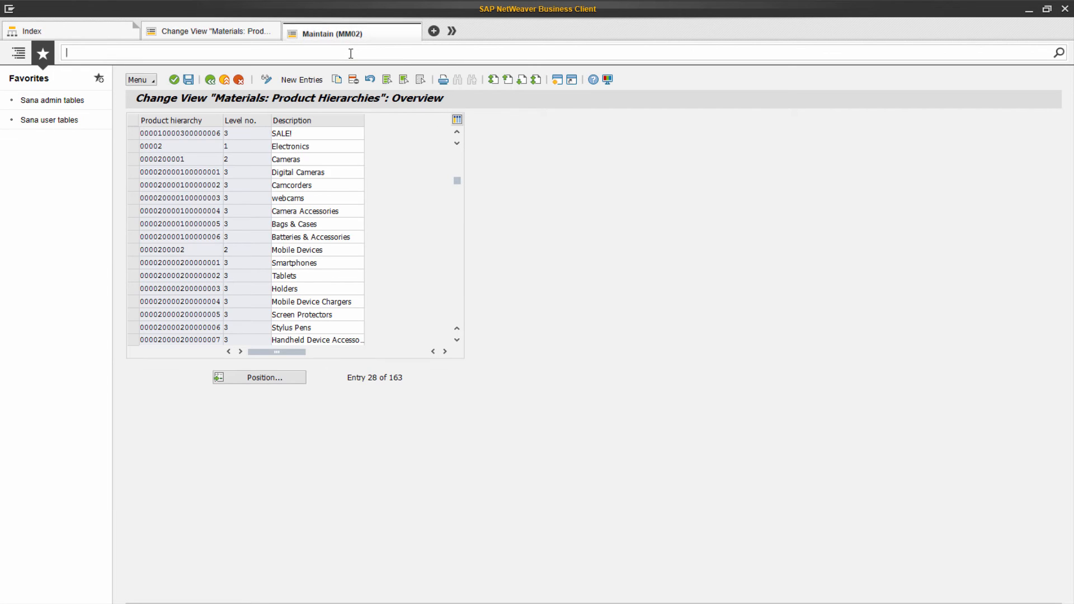
# Load SC11915 (DELL XPS 10) Basic data 1 and browse its Prod.hierarchy values.
pyautogui.click(351, 32)
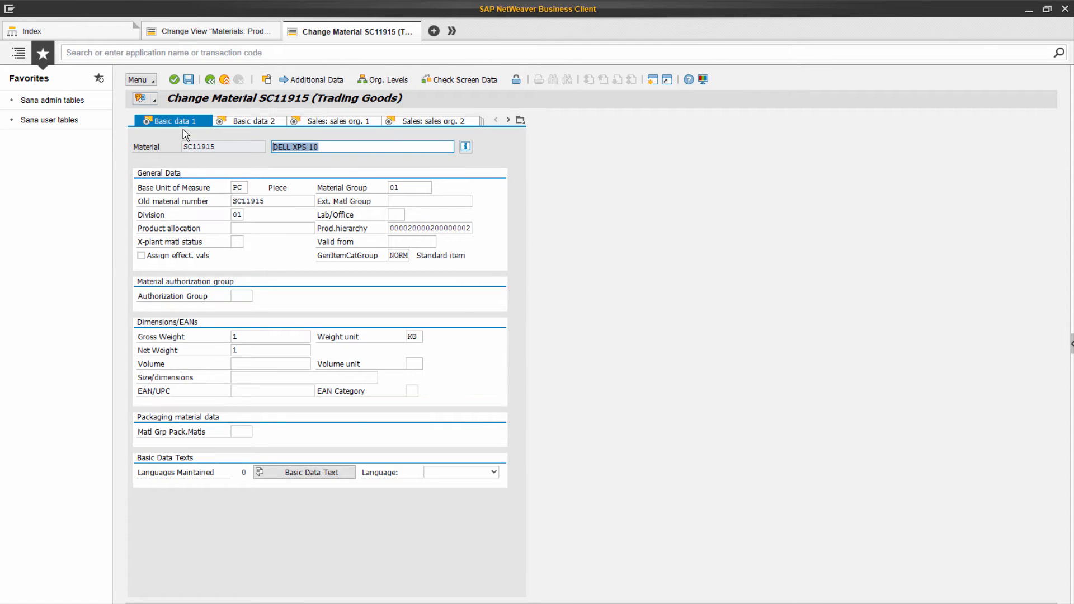
pyautogui.click(430, 228)
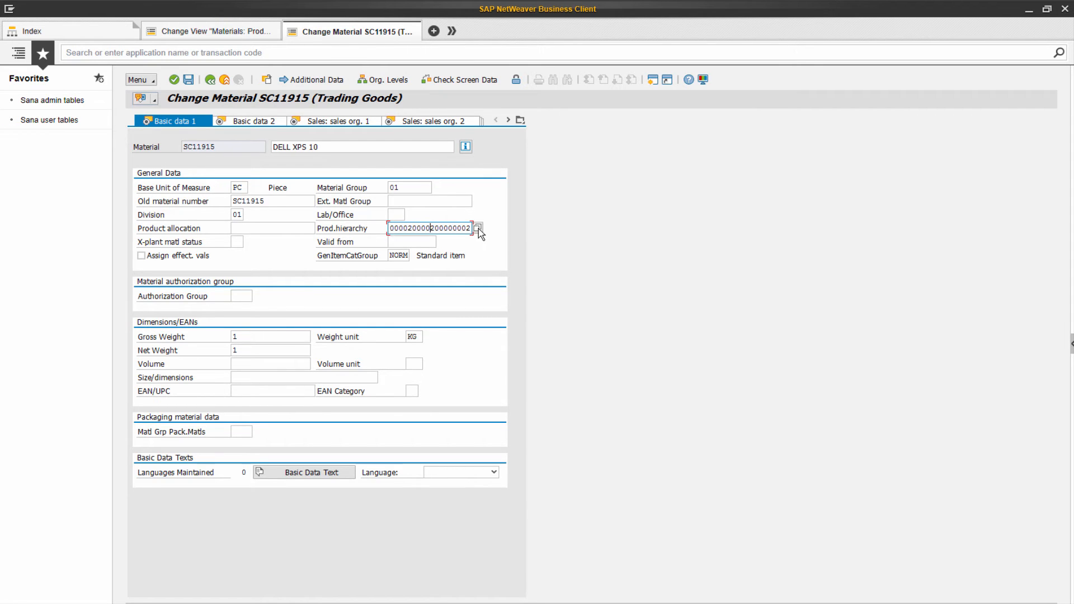
pyautogui.click(477, 228)
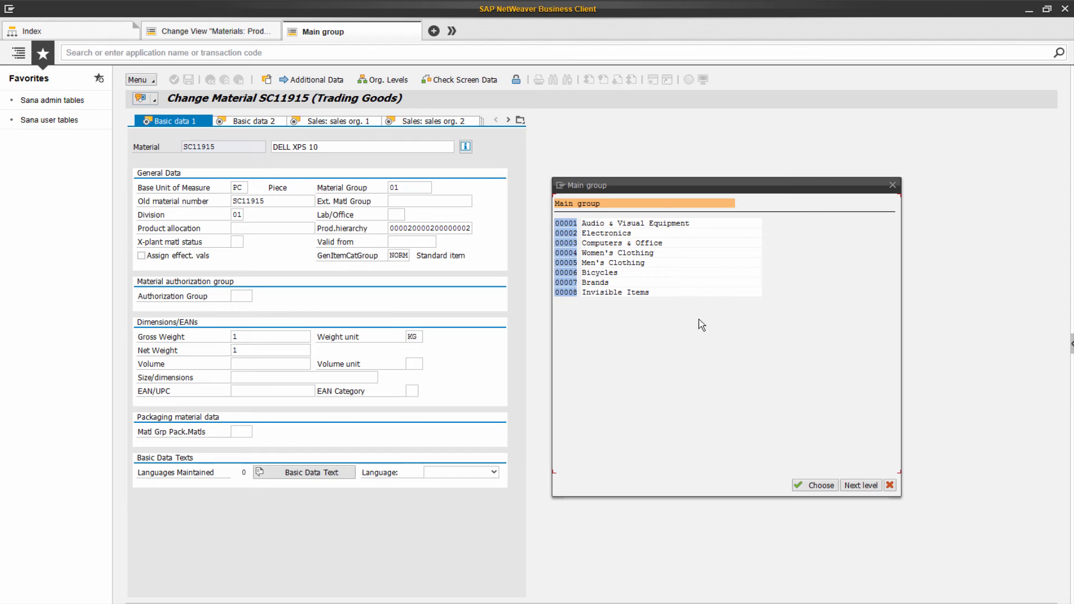
pyautogui.moveTo(582, 304)
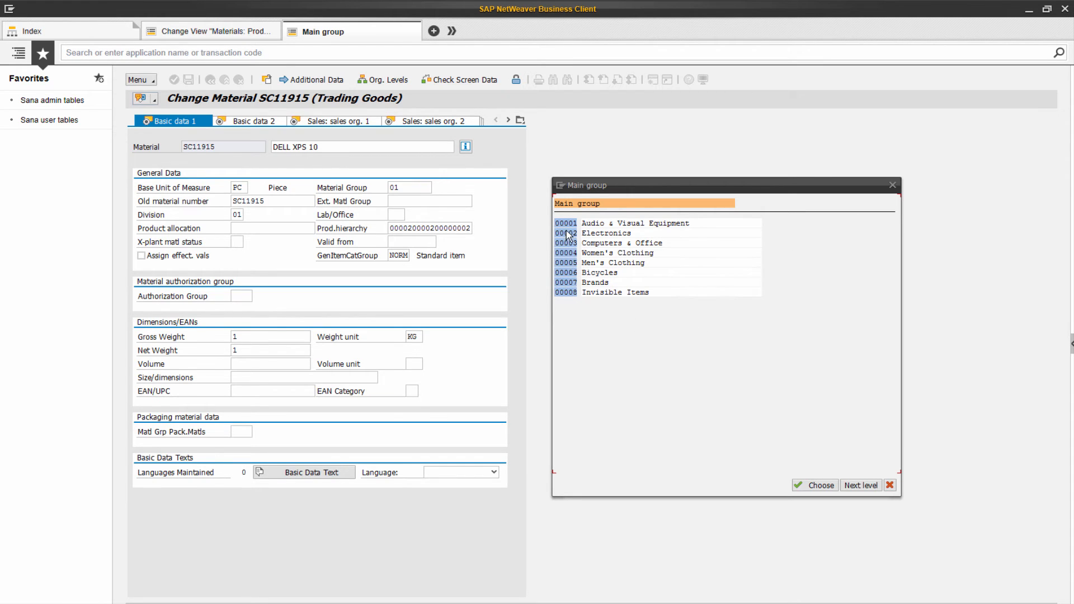
# Note the Electronics main group in the list, then close it.
pyautogui.click(566, 233)
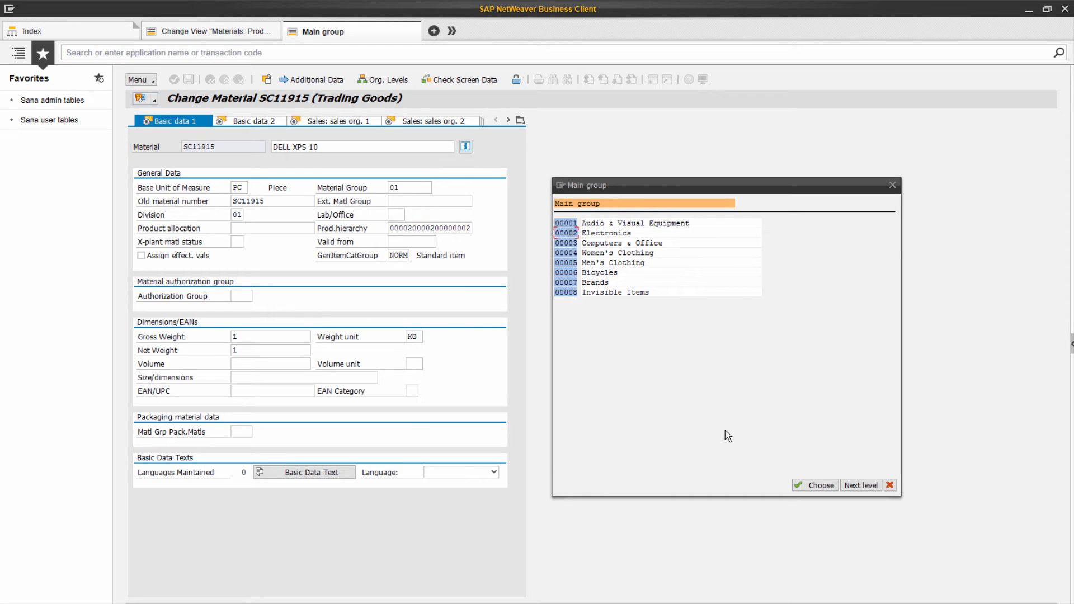
pyautogui.moveTo(861, 484)
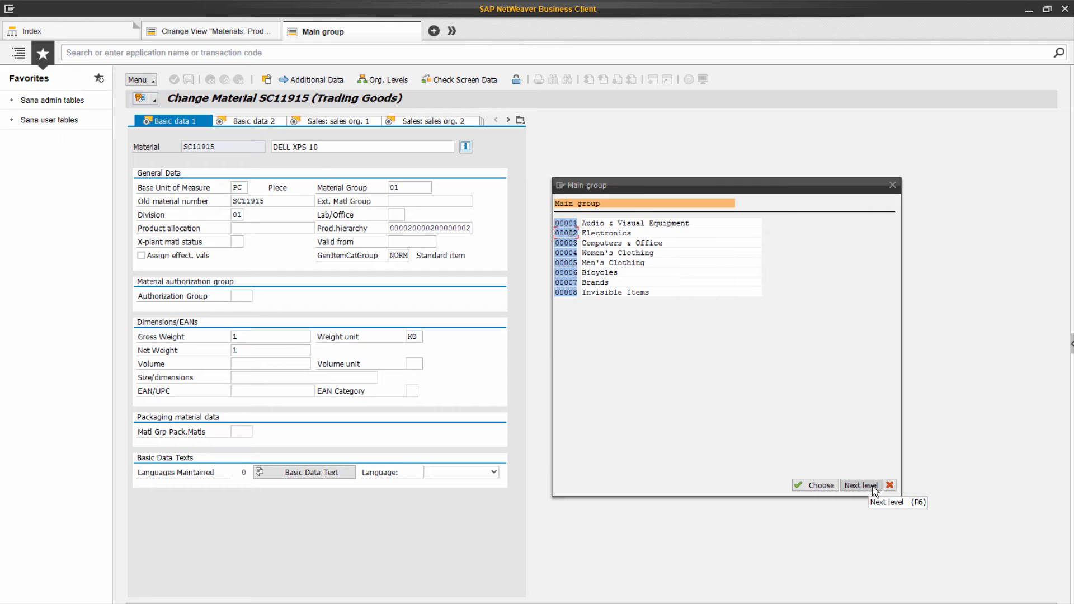
pyautogui.moveTo(766, 394)
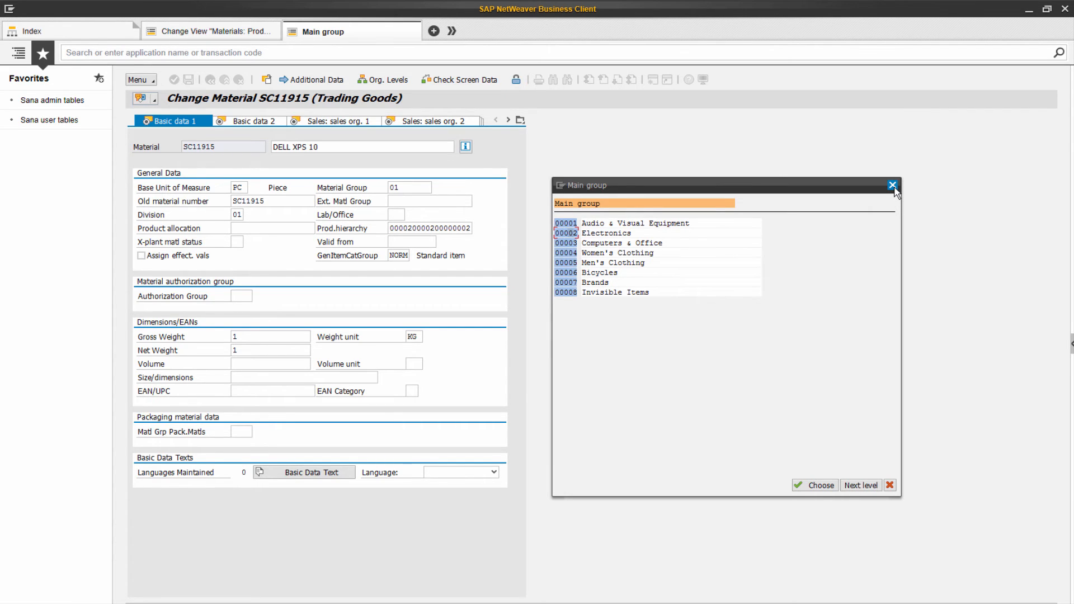
pyautogui.moveTo(892, 186)
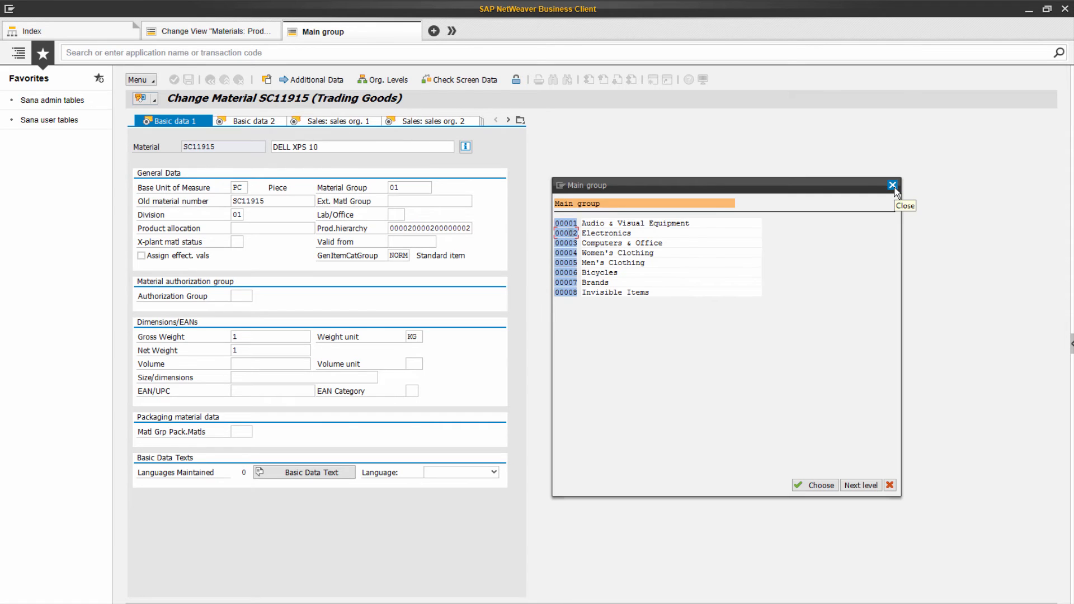
pyautogui.click(892, 185)
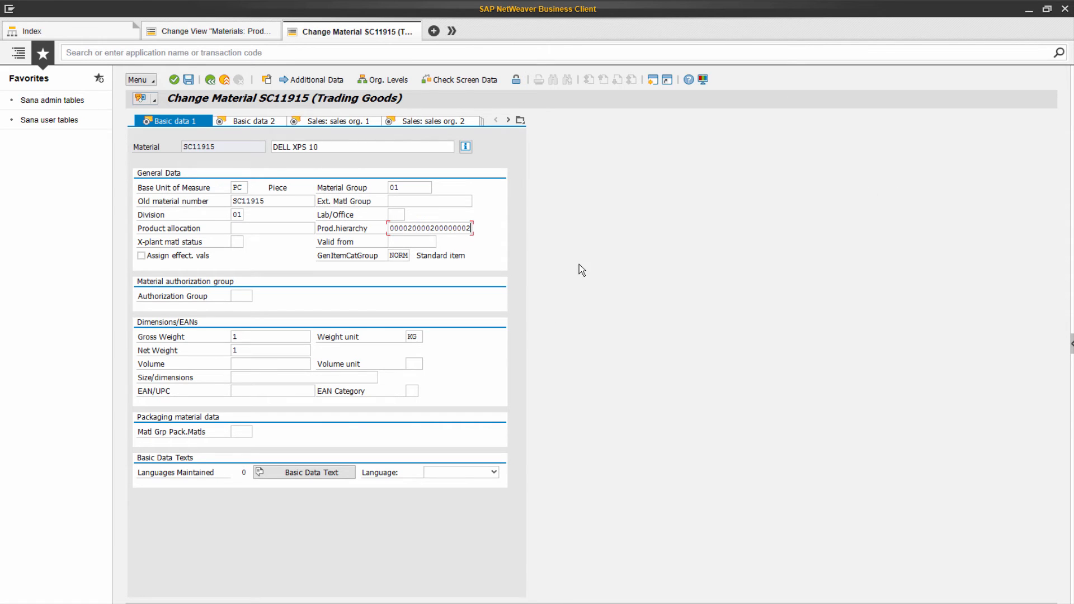
pyautogui.moveTo(442, 243)
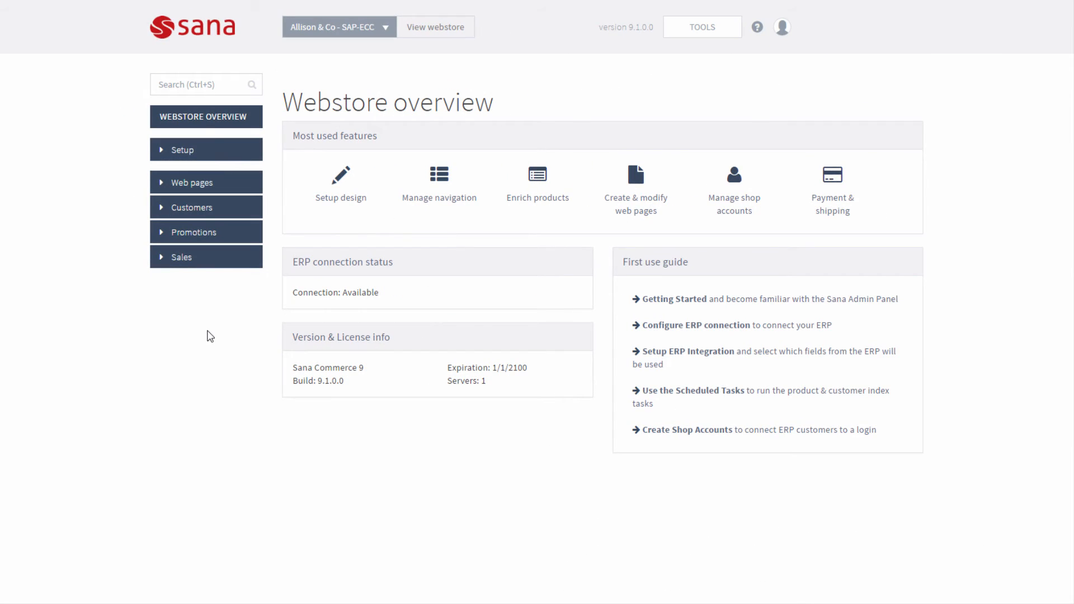
pyautogui.moveTo(220, 207)
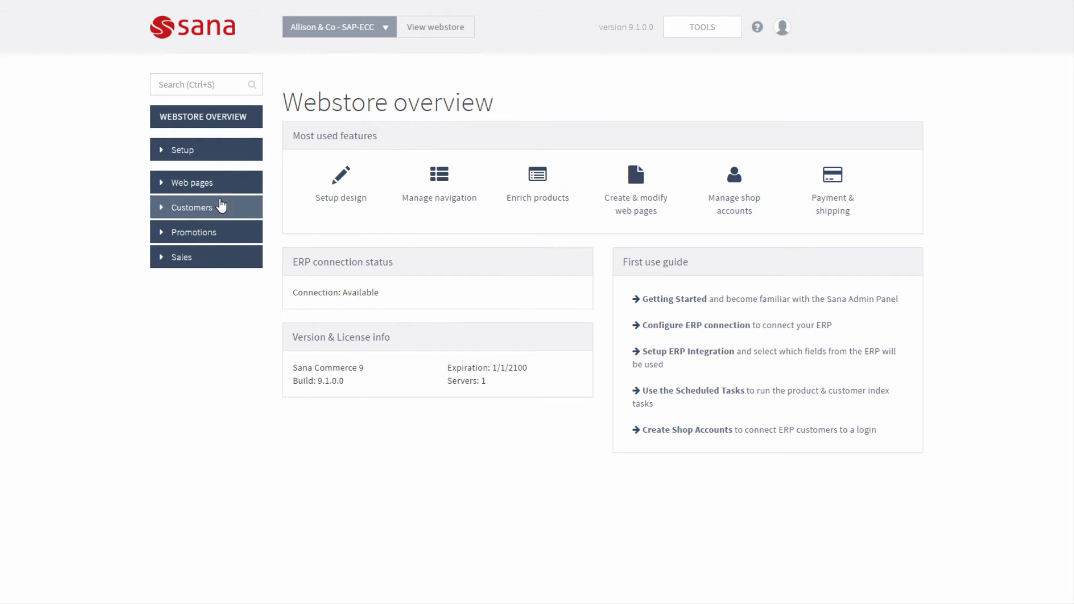
# Go to Setup > ERP integration > Item categories and expand Electronics down to Mobile Devices.
pyautogui.click(183, 149)
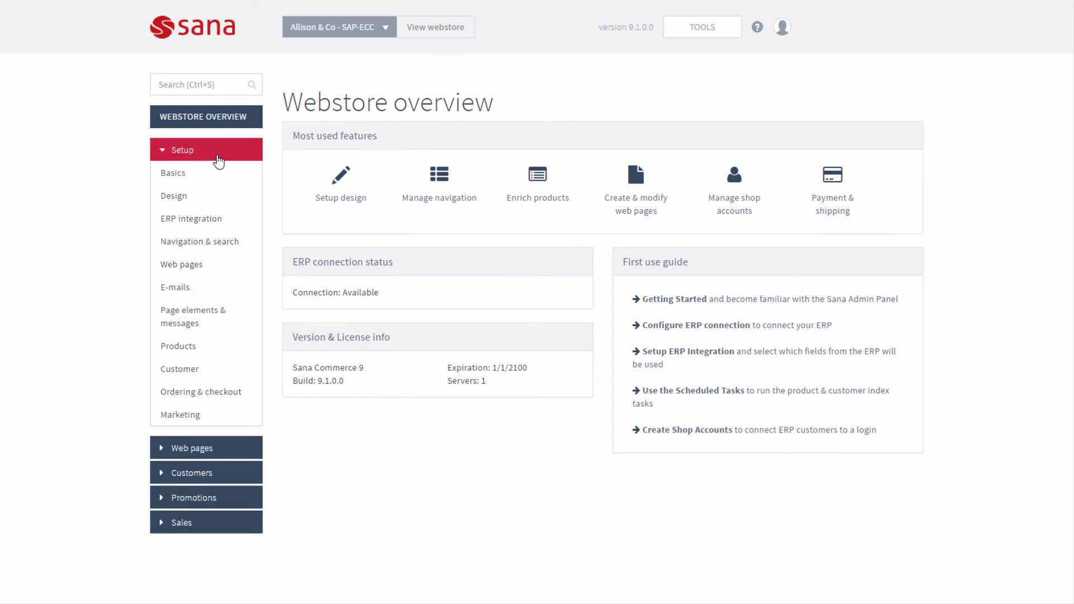
pyautogui.click(190, 218)
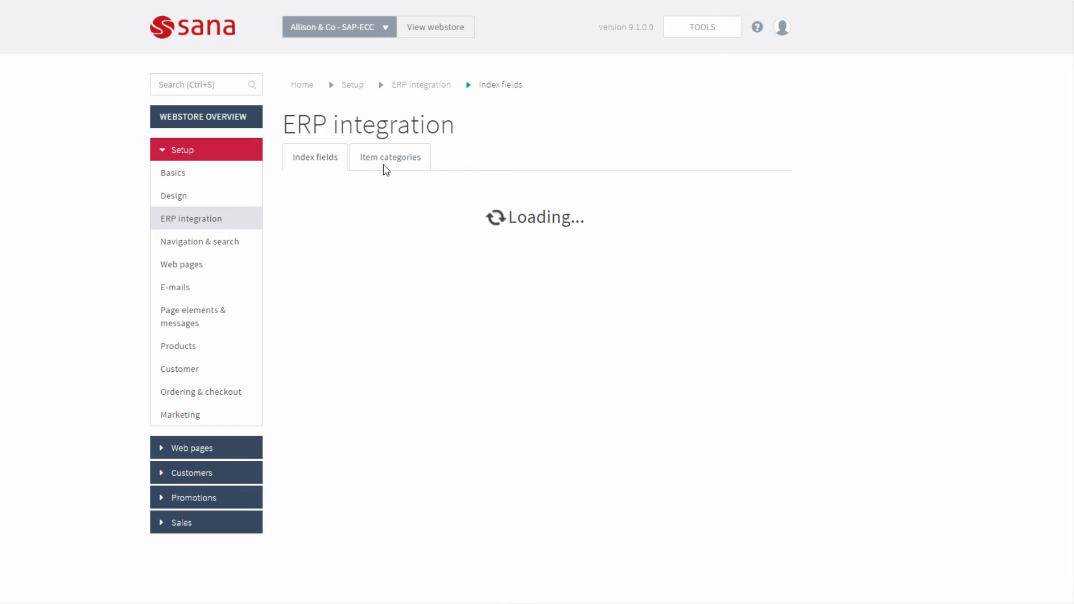
pyautogui.click(390, 157)
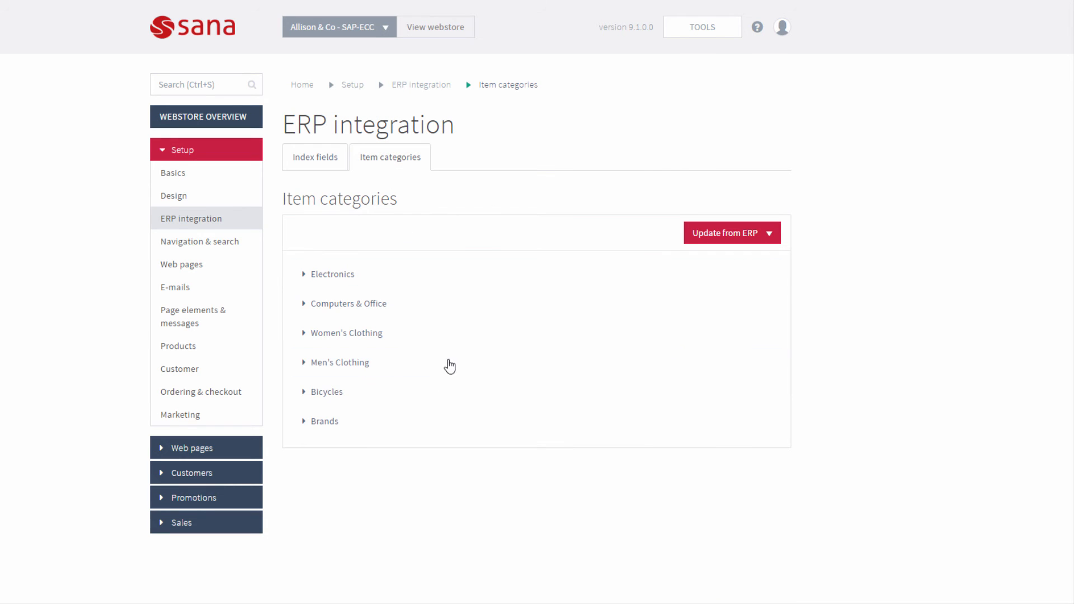
pyautogui.moveTo(715, 258)
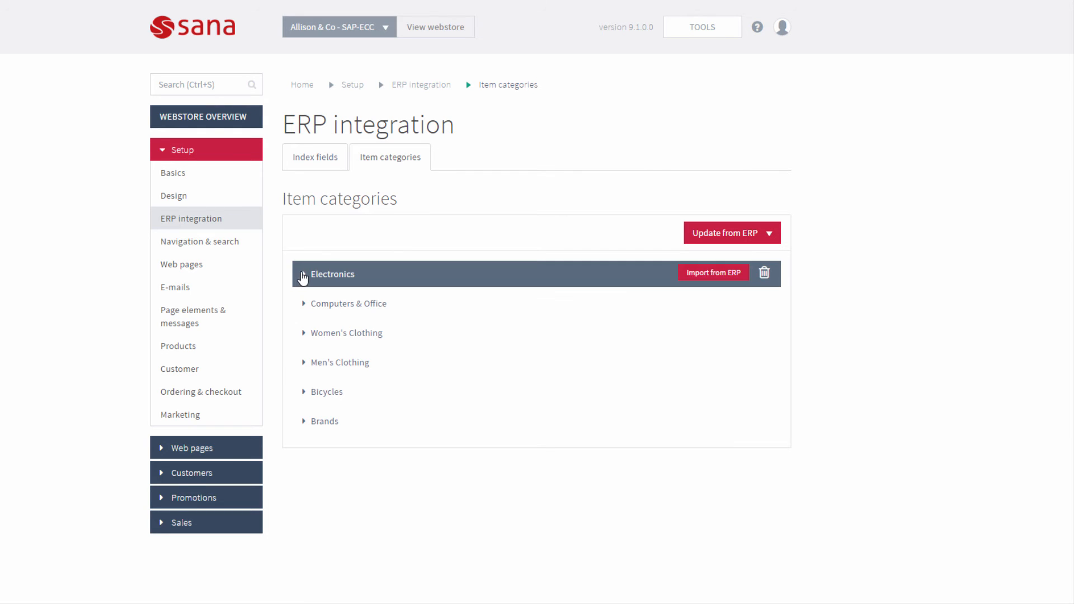
pyautogui.click(304, 274)
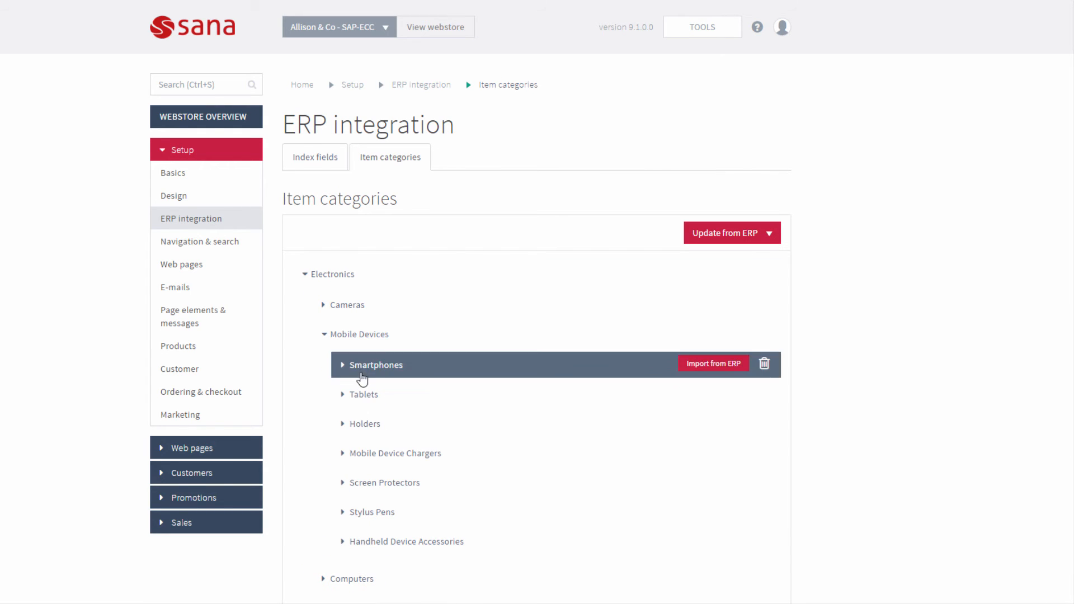
pyautogui.moveTo(383, 363)
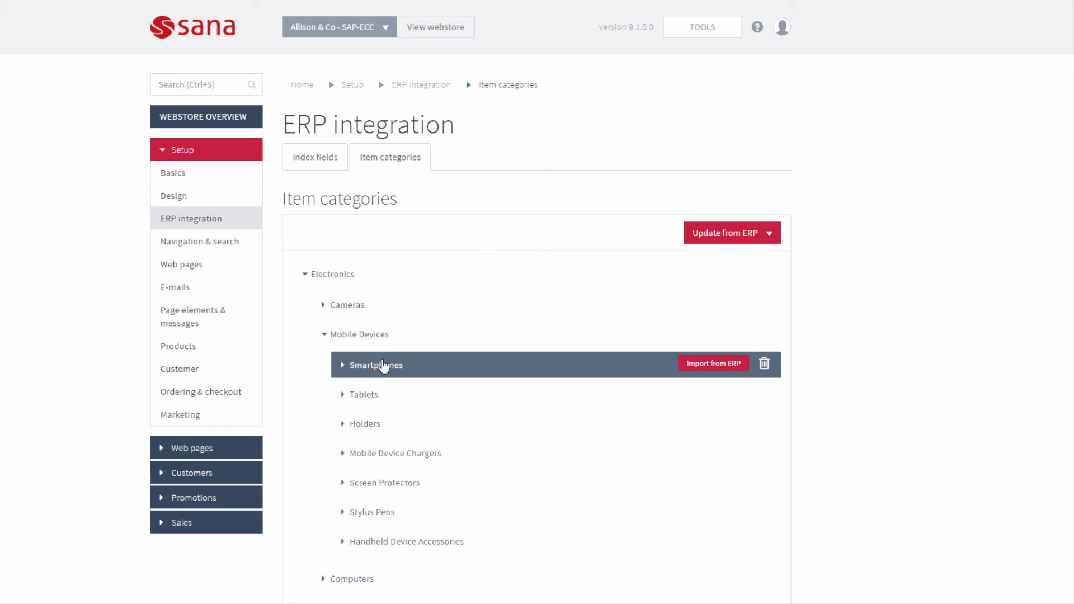
# View the webstore's Tablets page, the store language list, then the Smartphones category page.
pyautogui.click(435, 27)
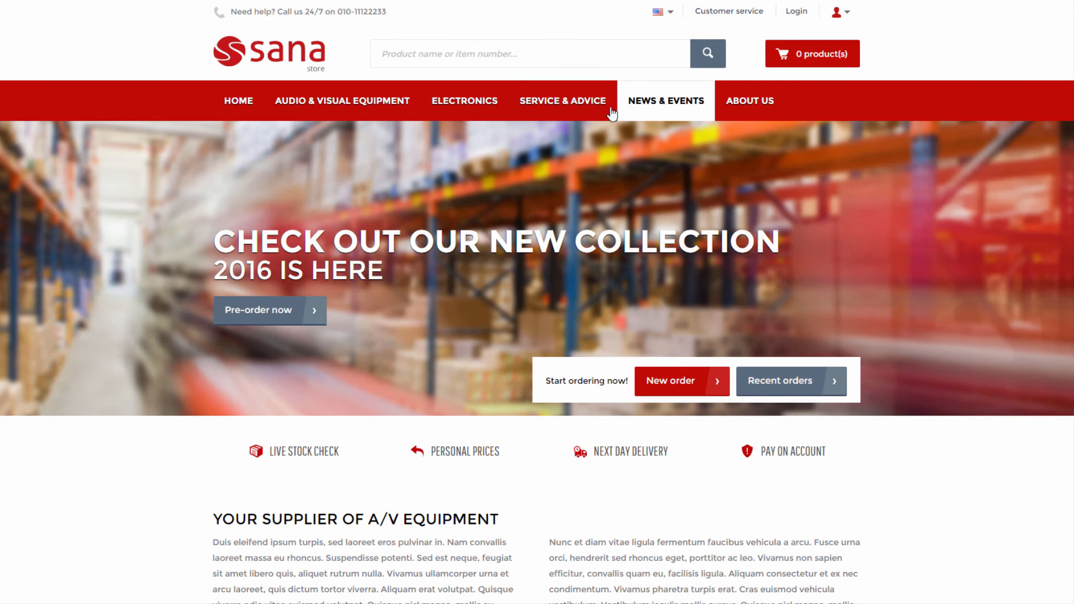
pyautogui.moveTo(464, 101)
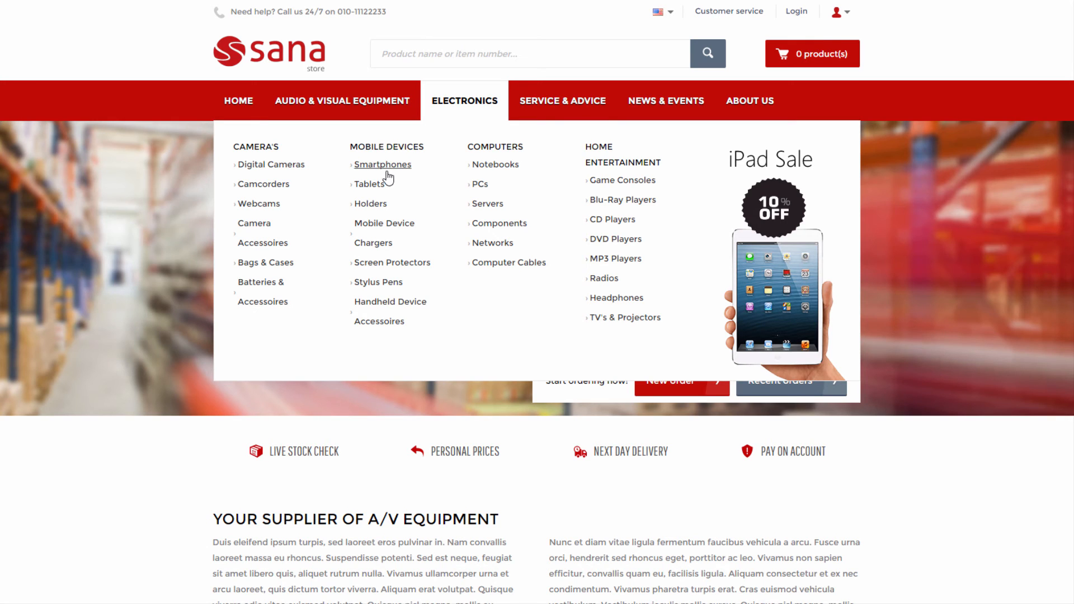
pyautogui.moveTo(381, 188)
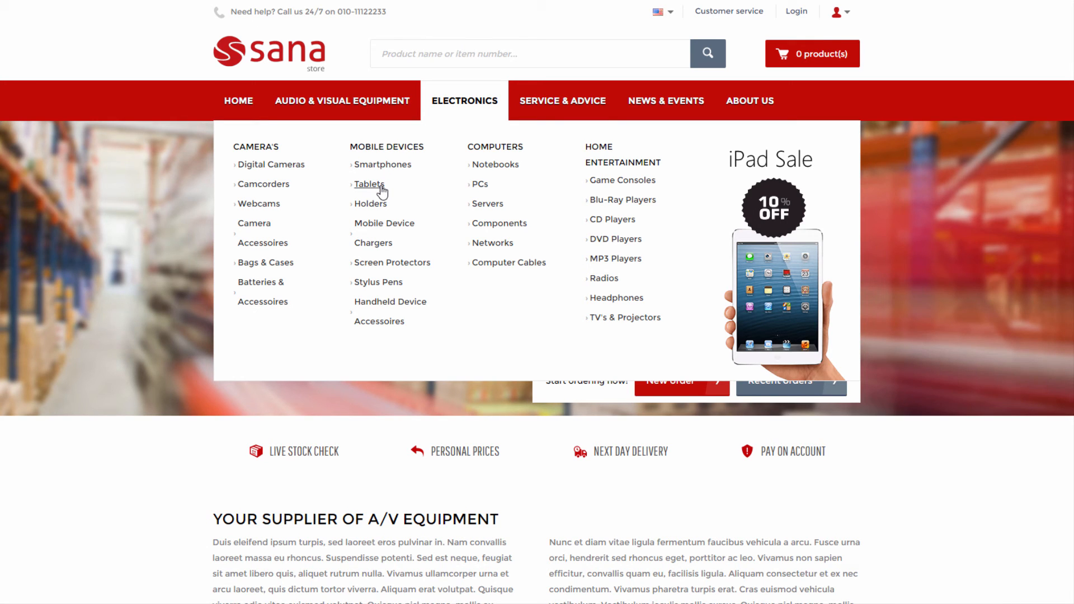
pyautogui.click(369, 184)
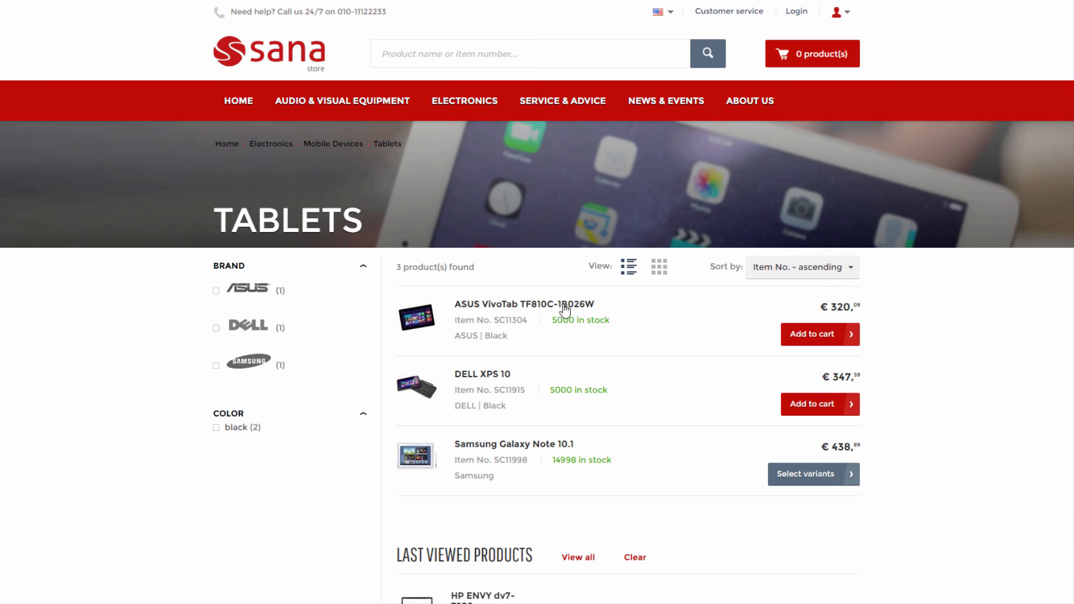
pyautogui.moveTo(503, 287)
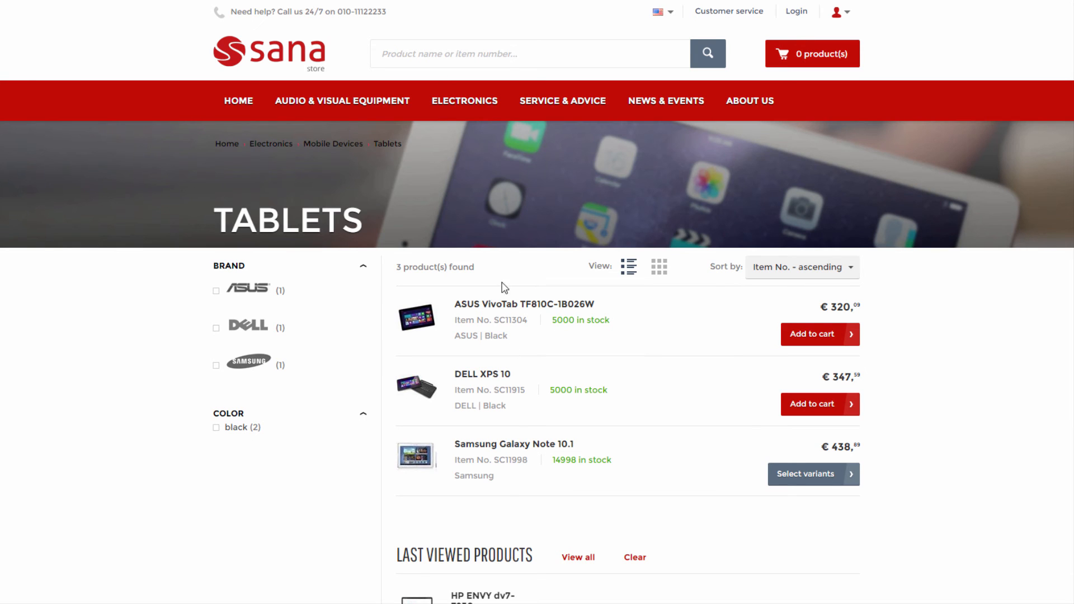
pyautogui.moveTo(463, 100)
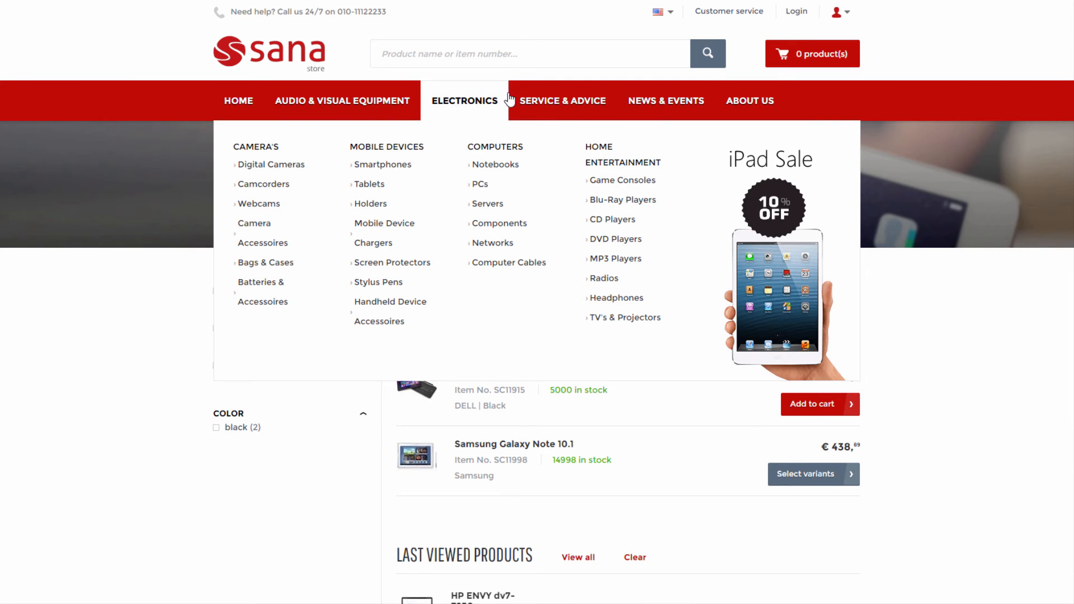
pyautogui.click(660, 12)
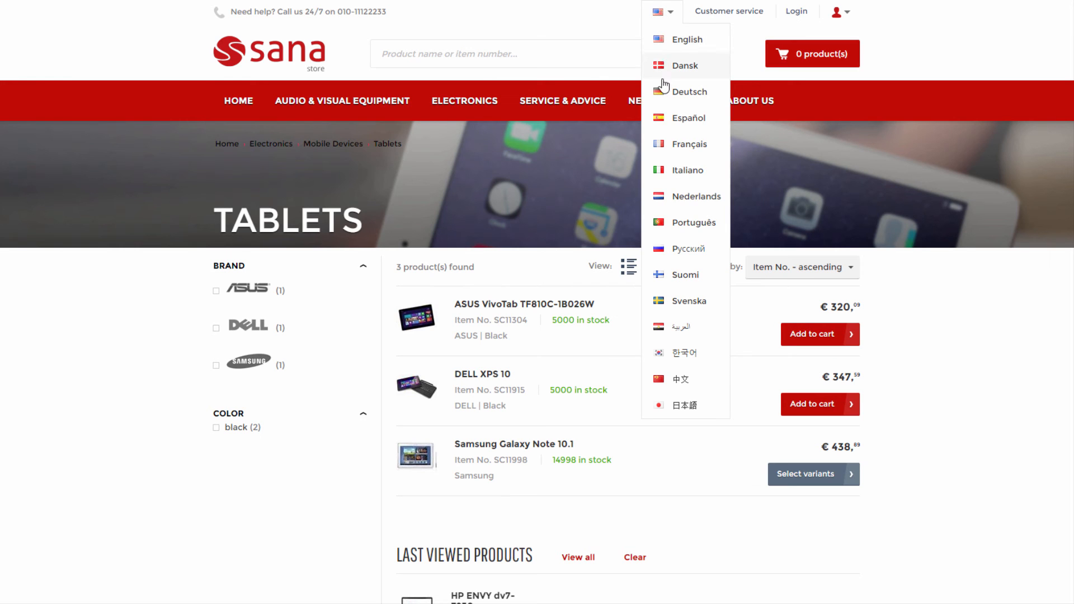
pyautogui.moveTo(667, 48)
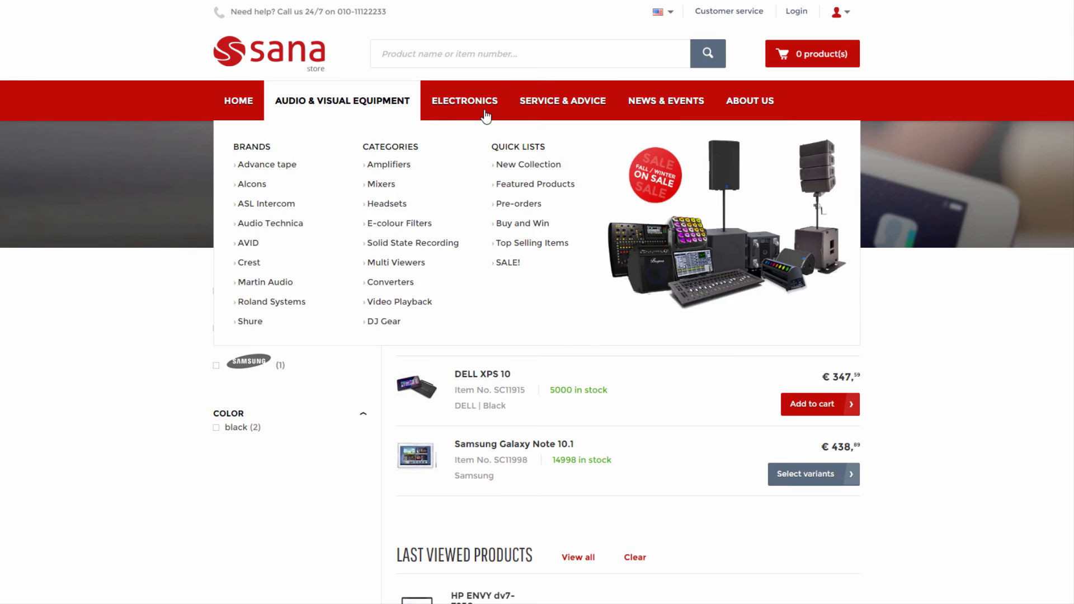
pyautogui.moveTo(370, 112)
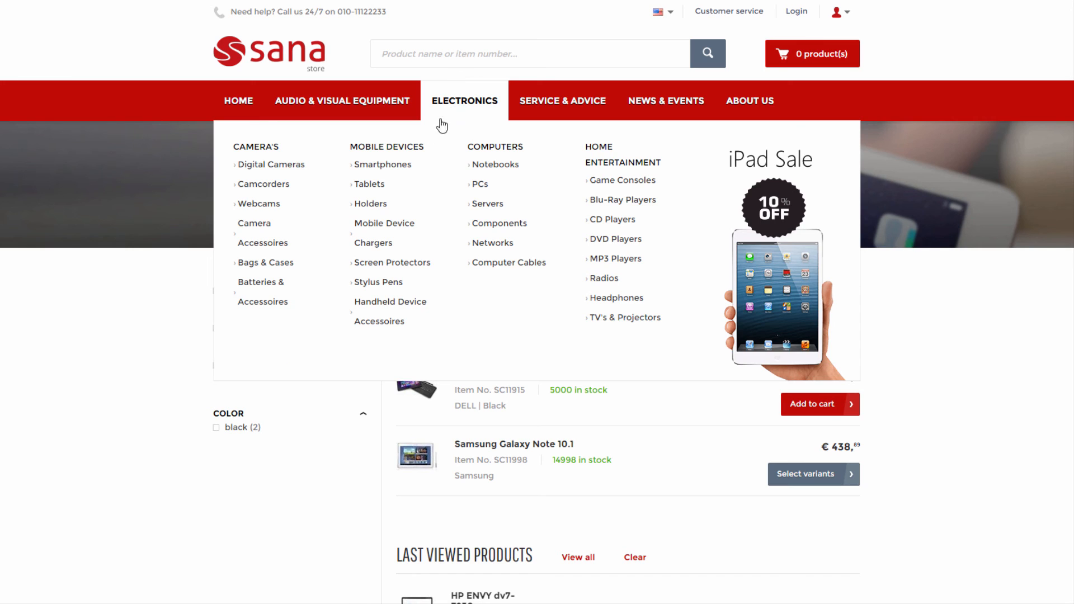
pyautogui.moveTo(383, 164)
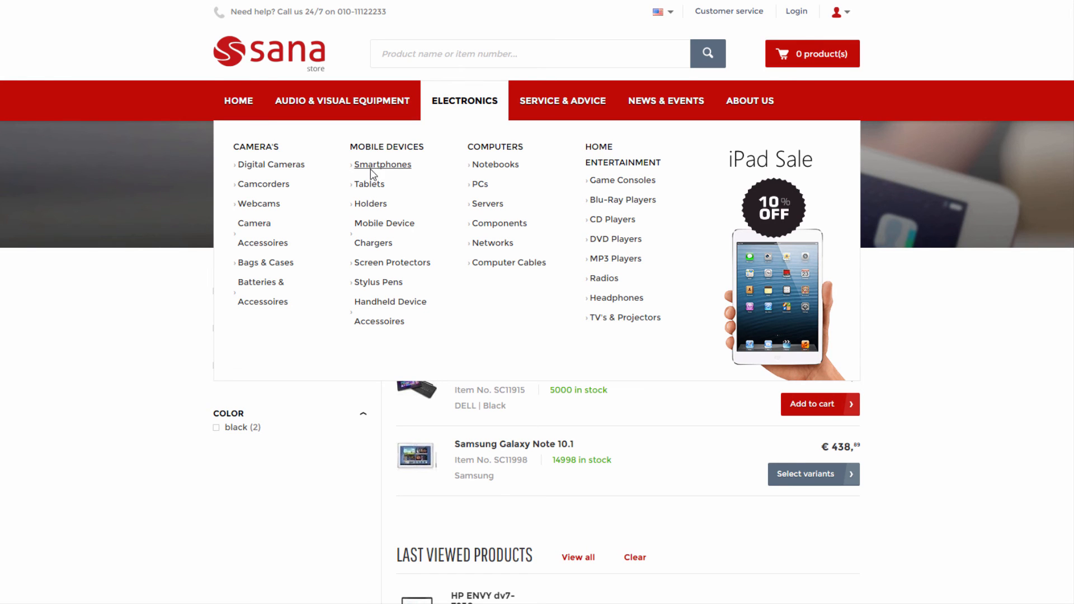
pyautogui.click(383, 165)
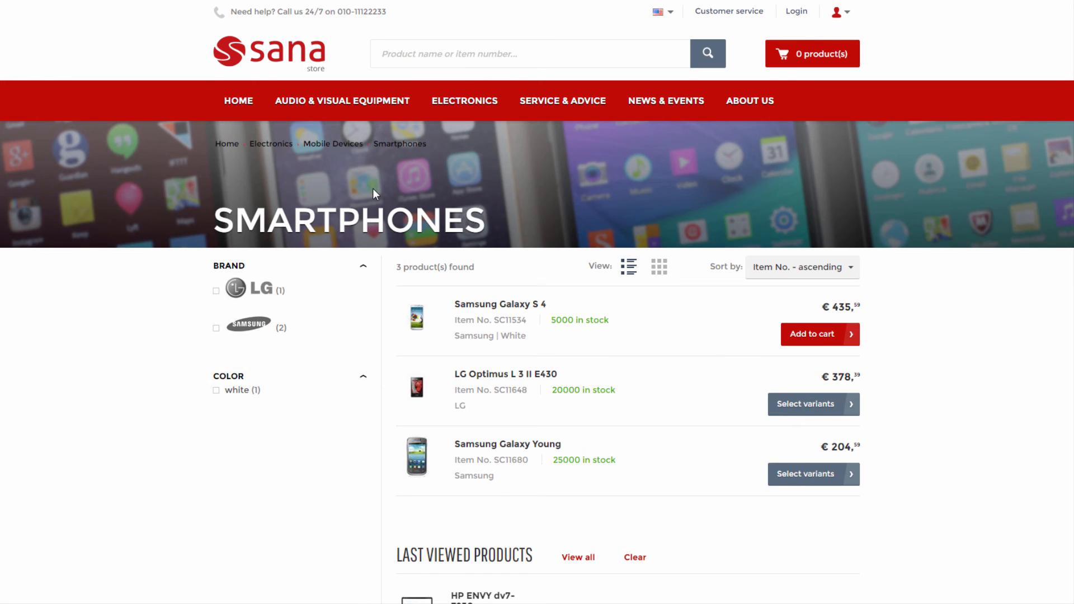
pyautogui.moveTo(379, 192)
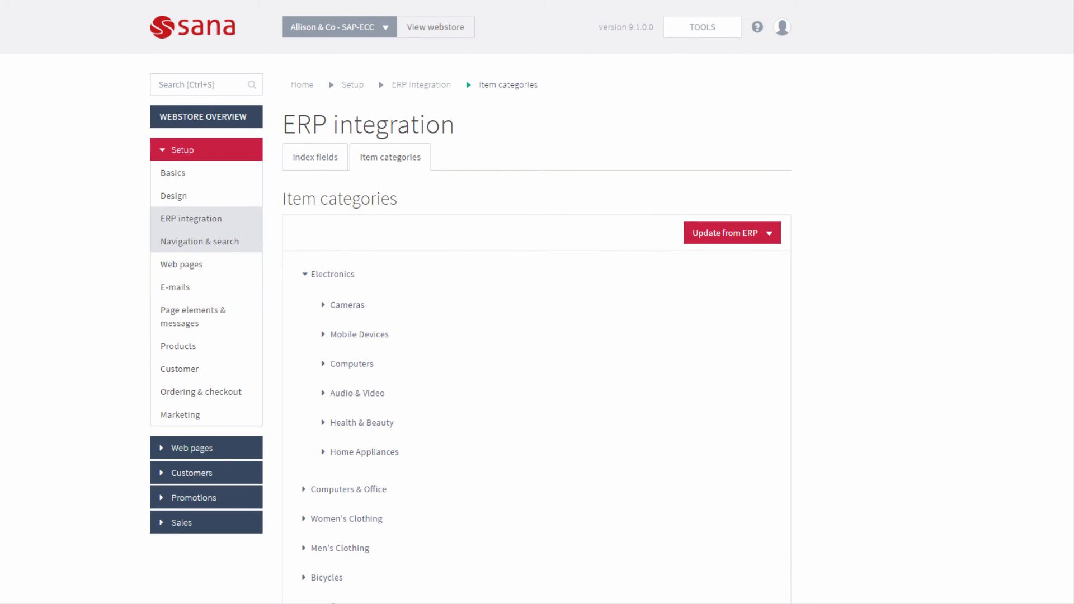
# Check the Menus under Navigation & search, then return to ERP integration item categories.
pyautogui.click(199, 241)
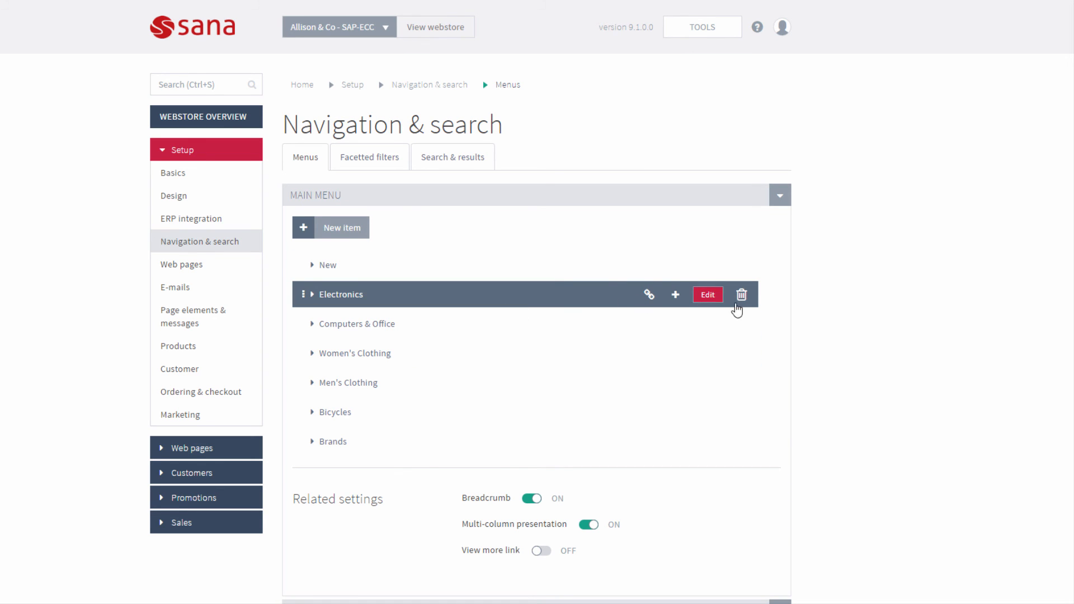
pyautogui.moveTo(241, 242)
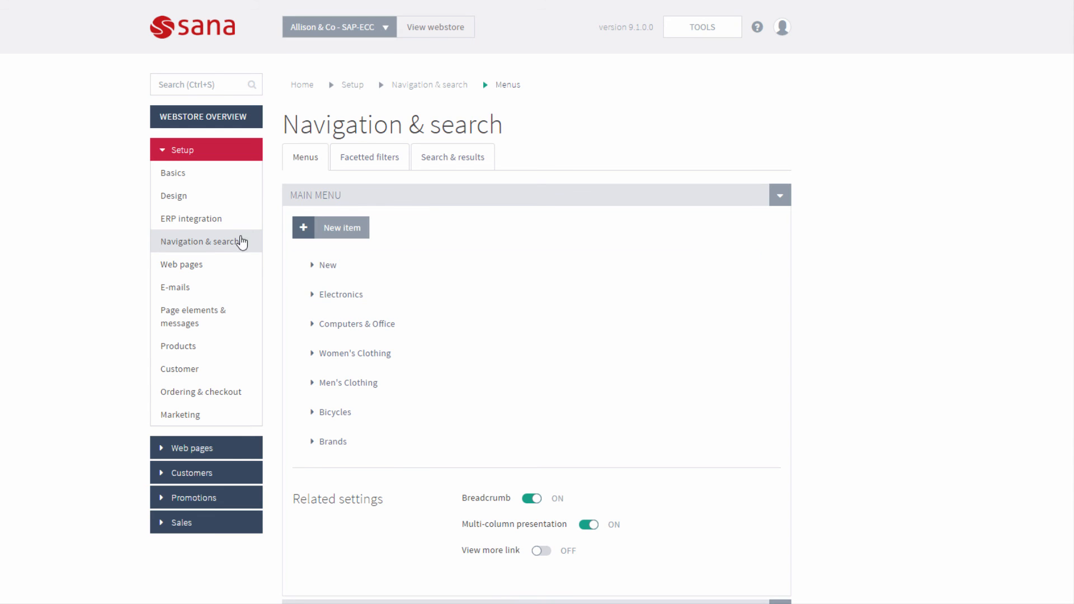
pyautogui.click(191, 218)
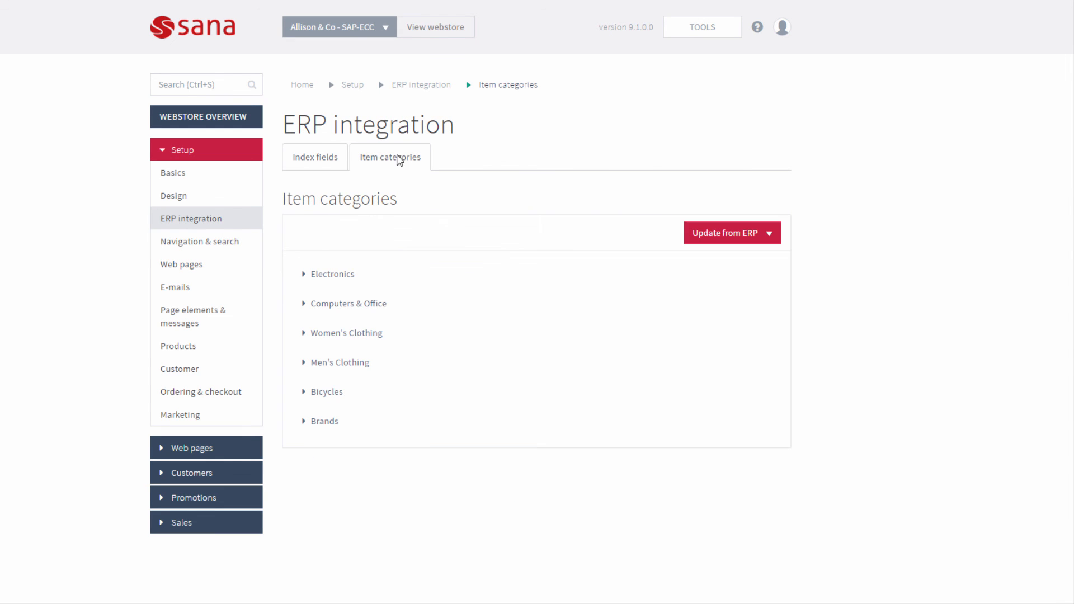
pyautogui.click(768, 233)
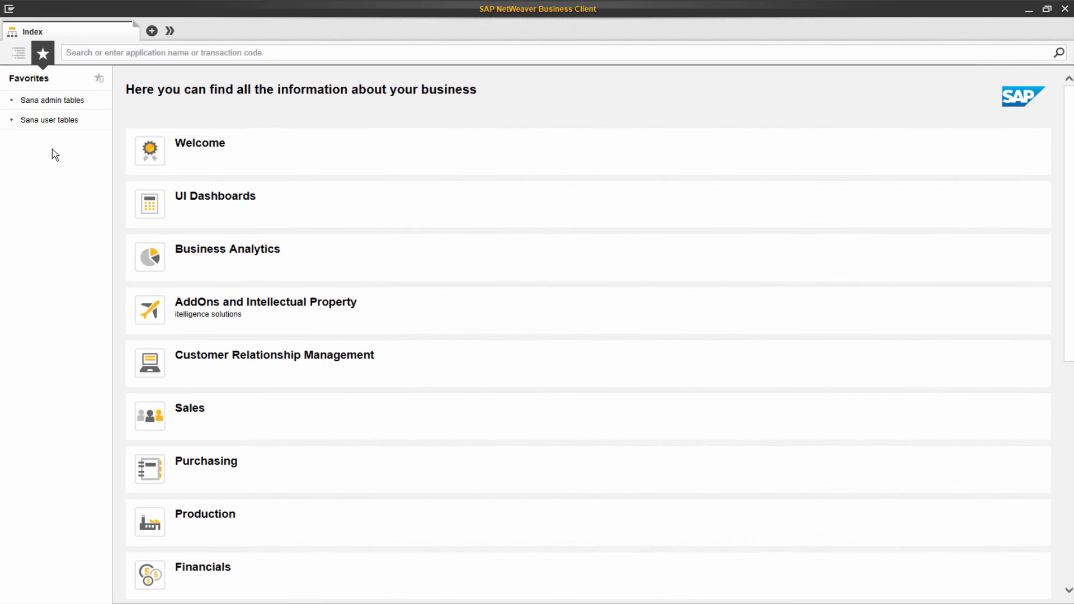
# Open the Sana user tables favorite and select /SANAECOM/: Invisible Product Categories.
pyautogui.click(48, 120)
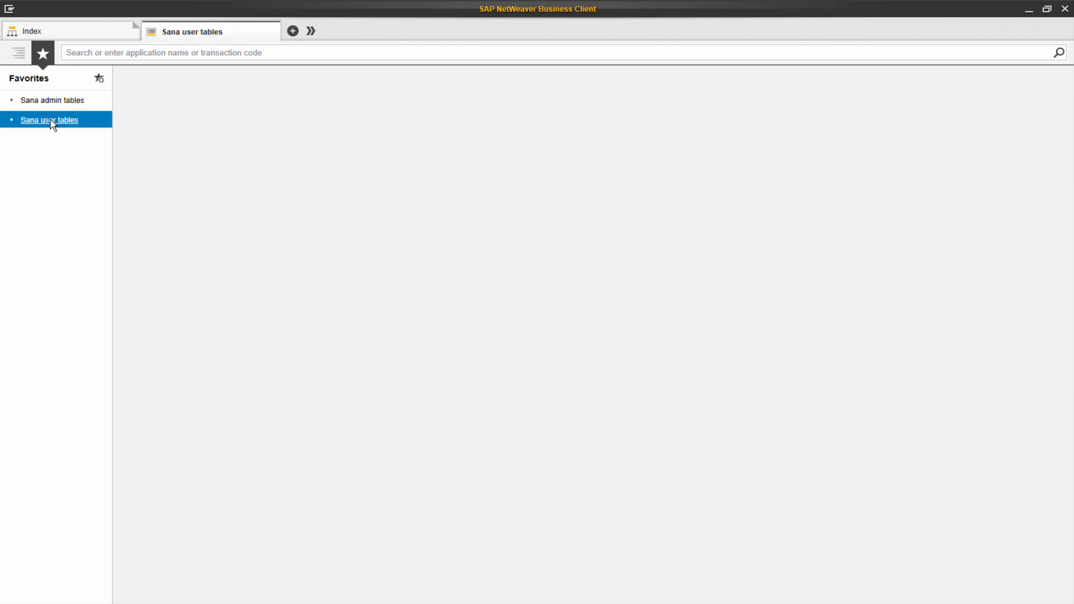
pyautogui.click(49, 120)
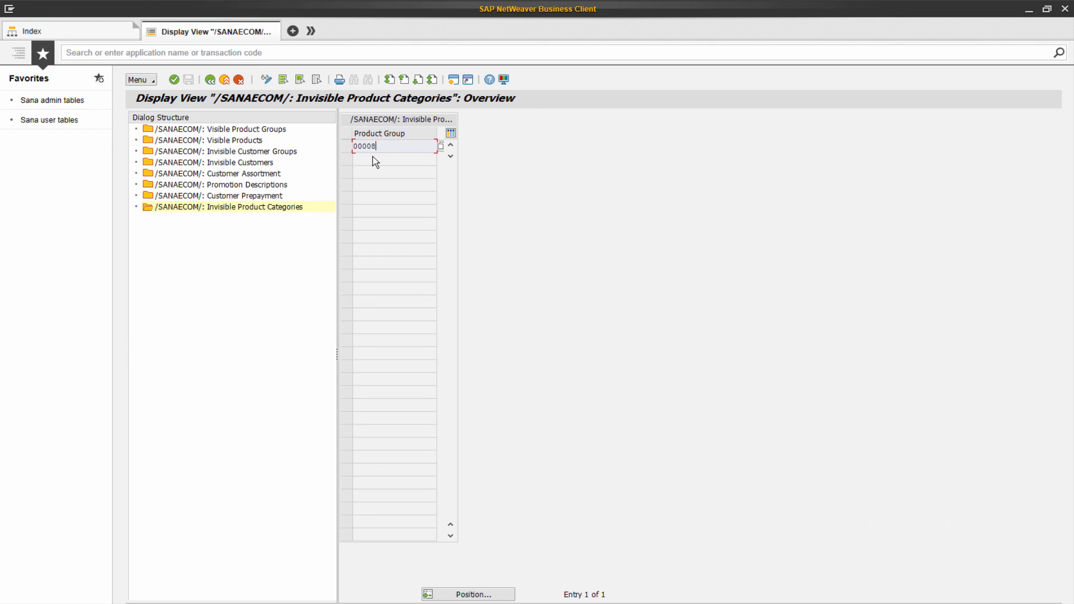
pyautogui.moveTo(396, 150)
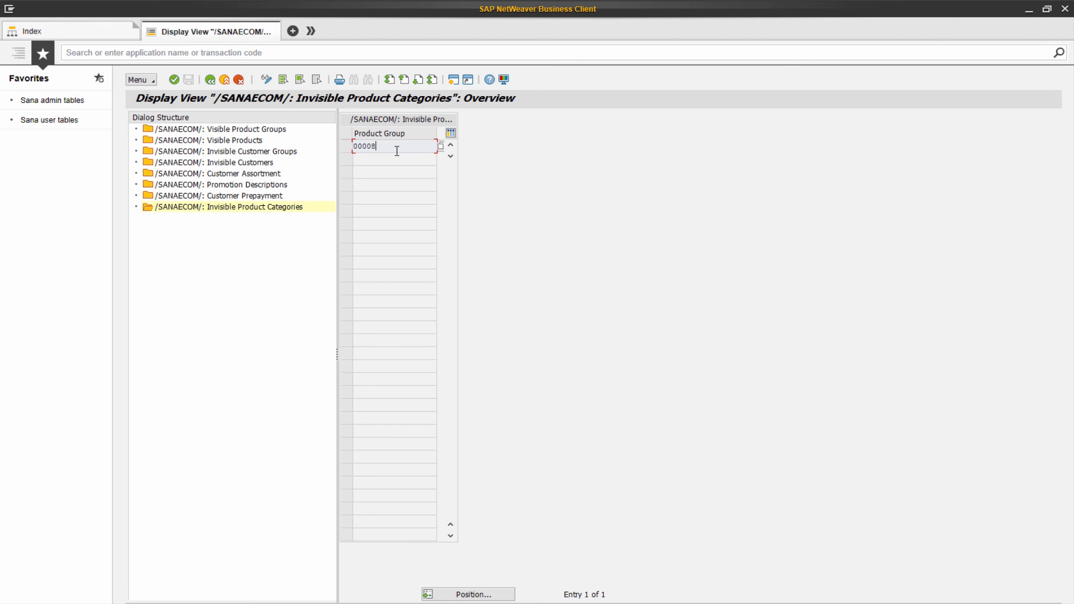
pyautogui.moveTo(376, 185)
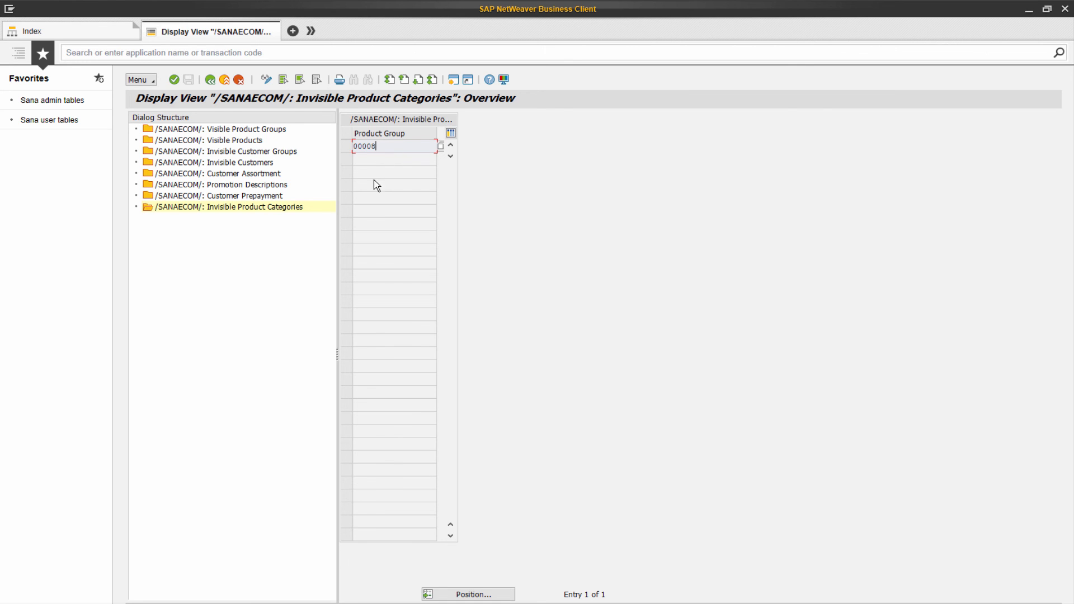